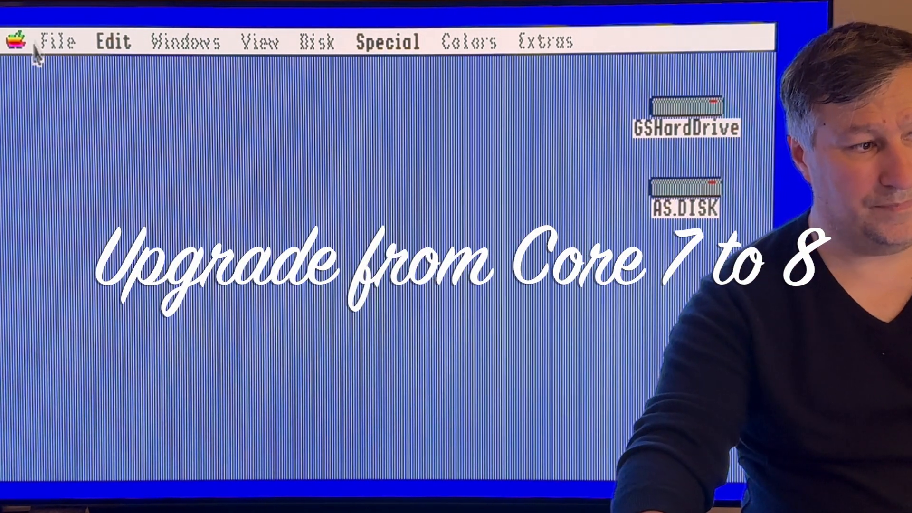
Open AS.DISK's README.TXT in Teach and scroll to the 'Proceed as follows' upgrade steps
{"action": "left_click", "coordinate": [19, 41]}
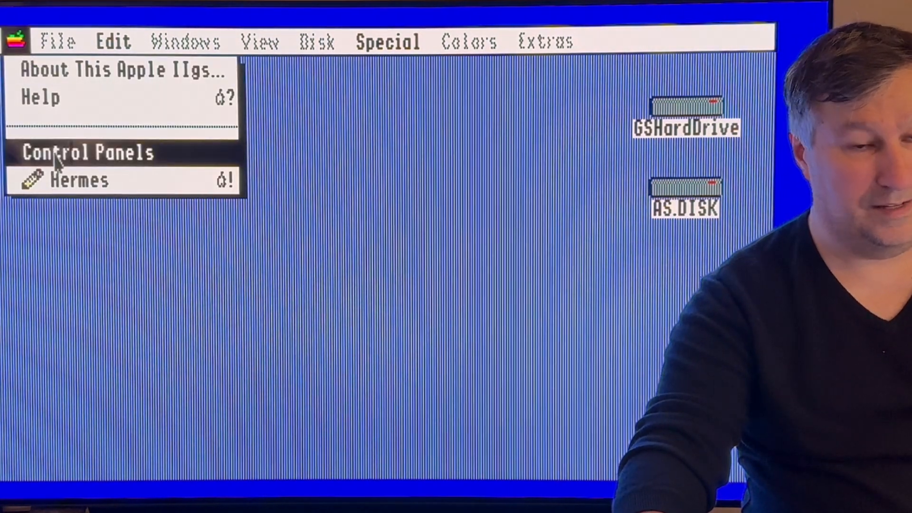
{"action": "left_click", "coordinate": [87, 152]}
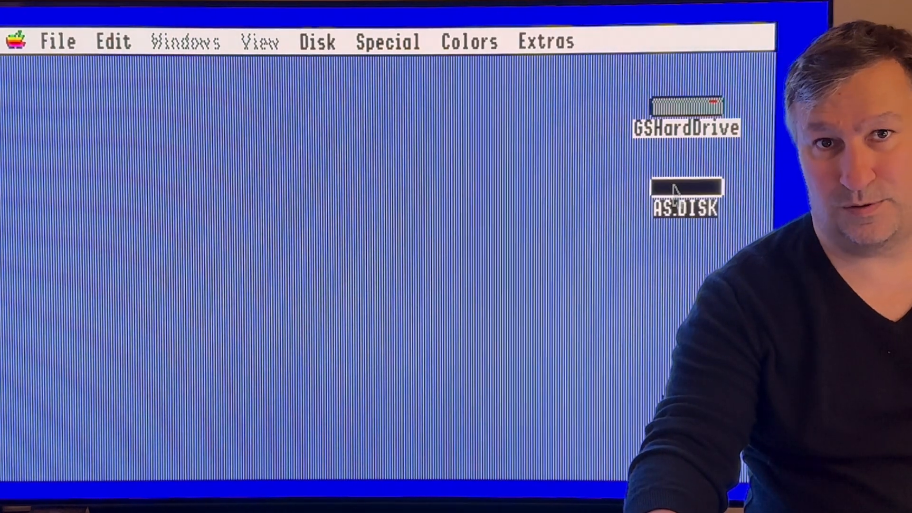
{"action": "double_click", "coordinate": [686, 198]}
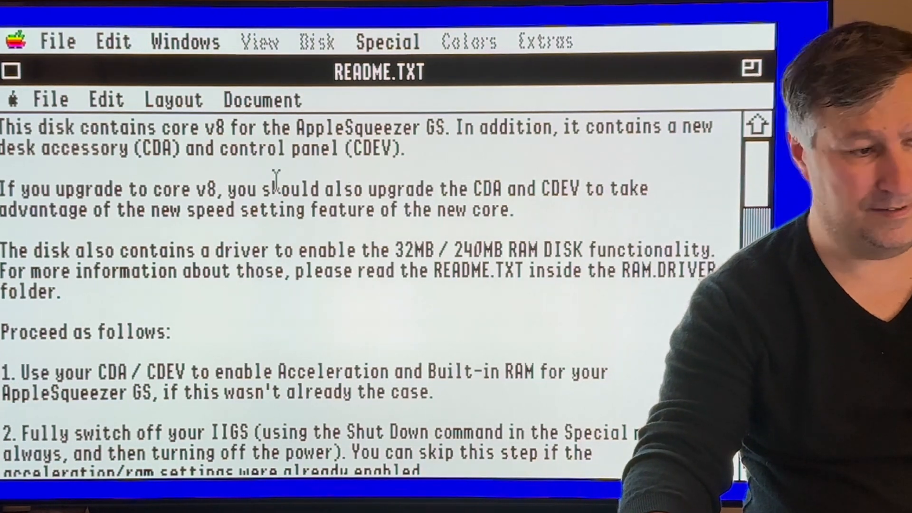
{"action": "mouse_move", "coordinate": [197, 238]}
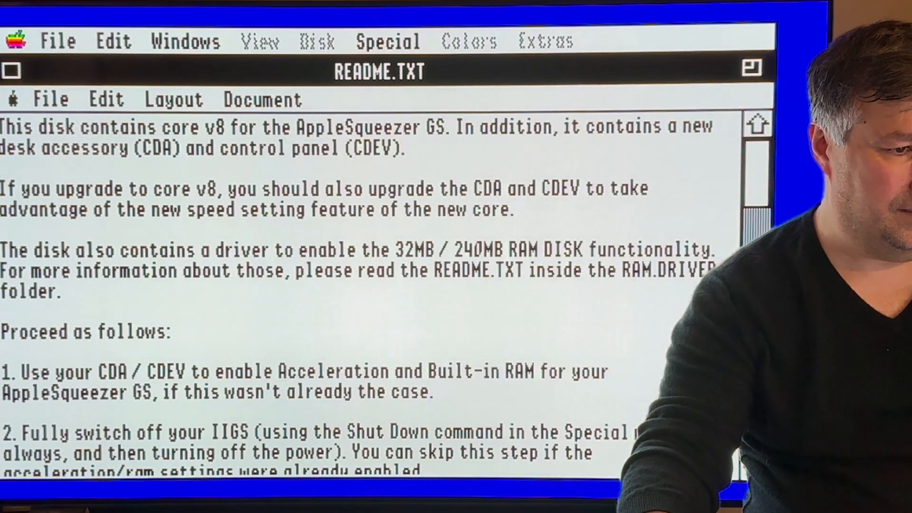
{"action": "mouse_move", "coordinate": [331, 314]}
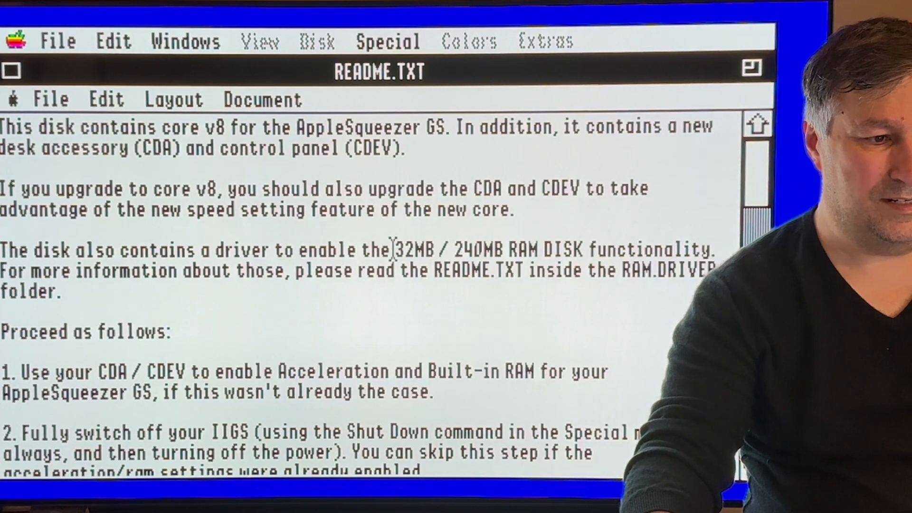
{"action": "left_click_drag", "start_coordinate": [395, 250], "coordinate": [535, 250]}
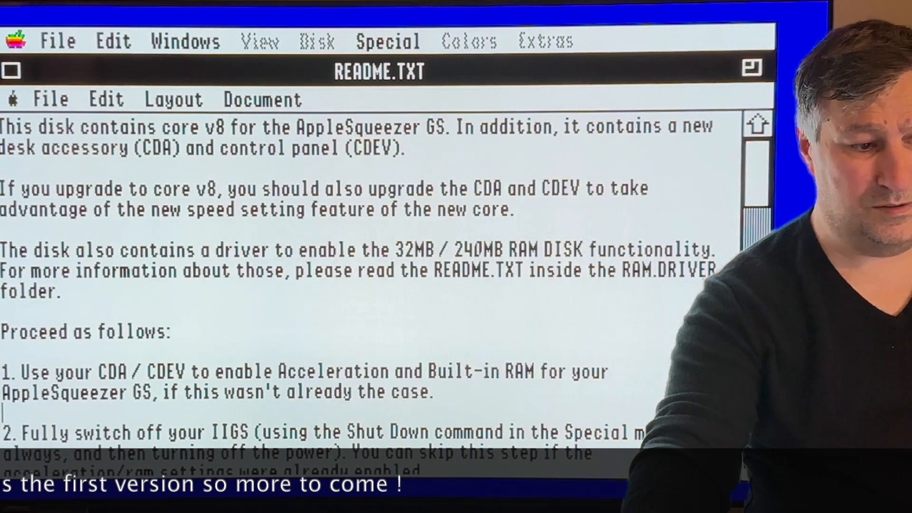
{"action": "scroll", "scroll_direction": "down", "scroll_amount": 3}
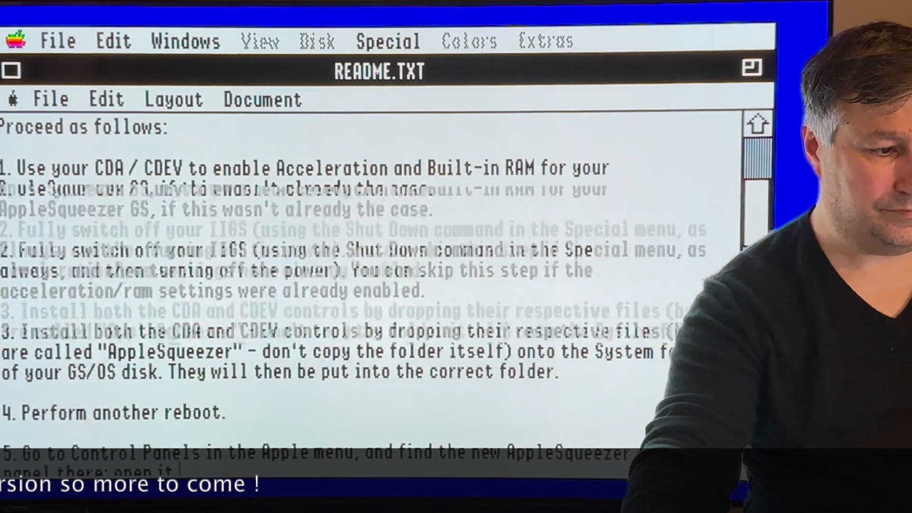
{"action": "scroll", "scroll_direction": "down", "scroll_amount": 3}
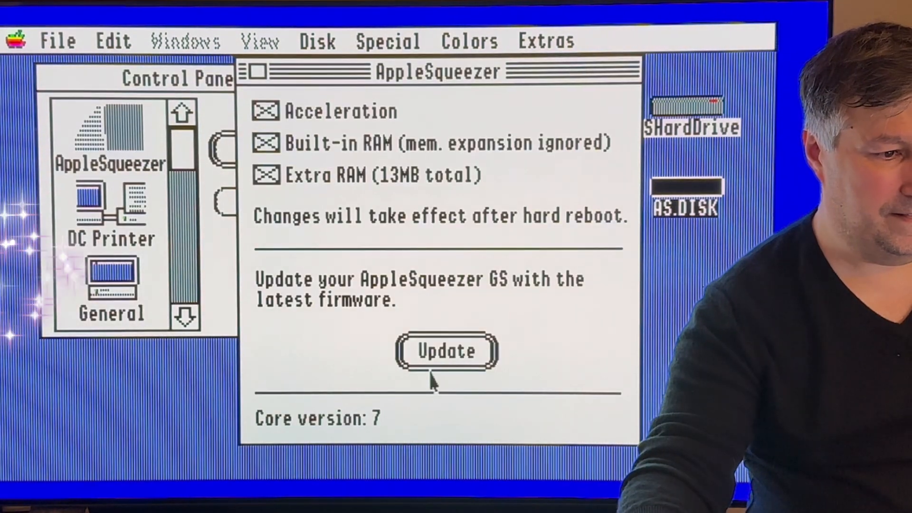
Begin the AppleSqueezer update and select BITCORE8.BIT from AS.DISK via Disks
{"action": "left_click", "coordinate": [445, 350]}
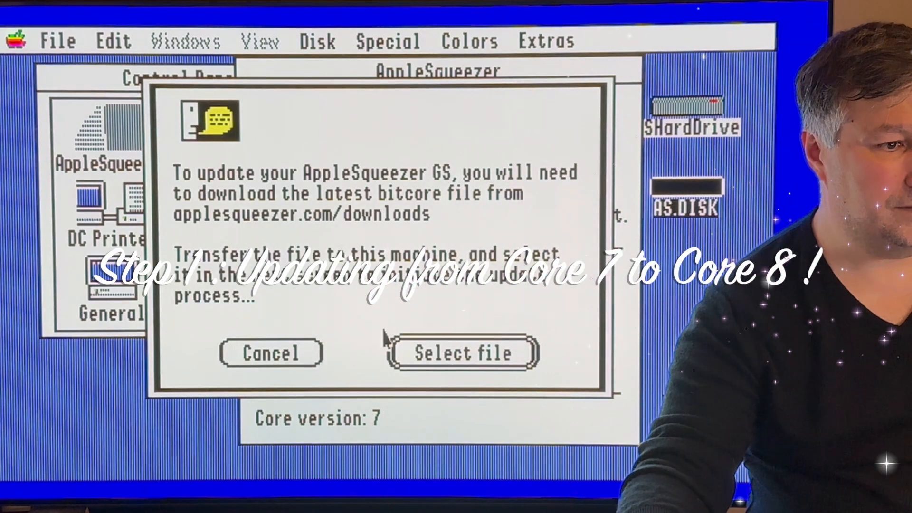
{"action": "left_click", "coordinate": [459, 352]}
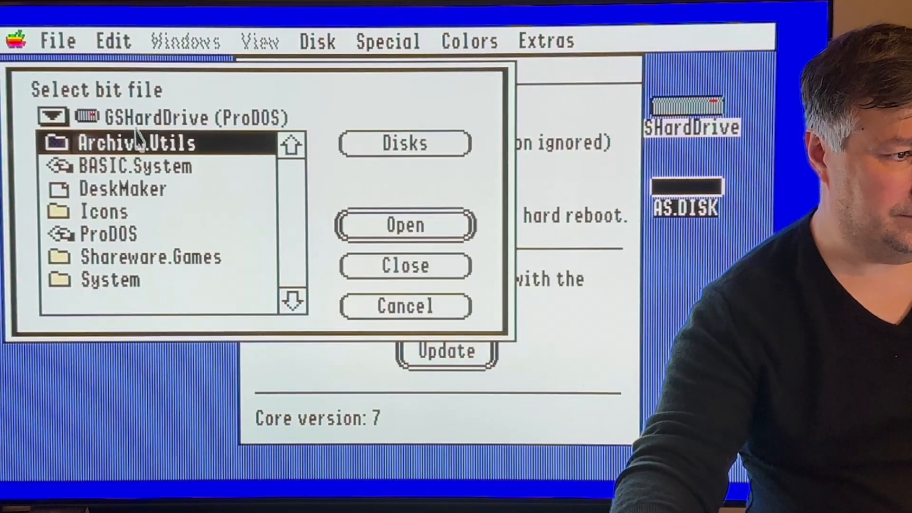
{"action": "left_click", "coordinate": [404, 143]}
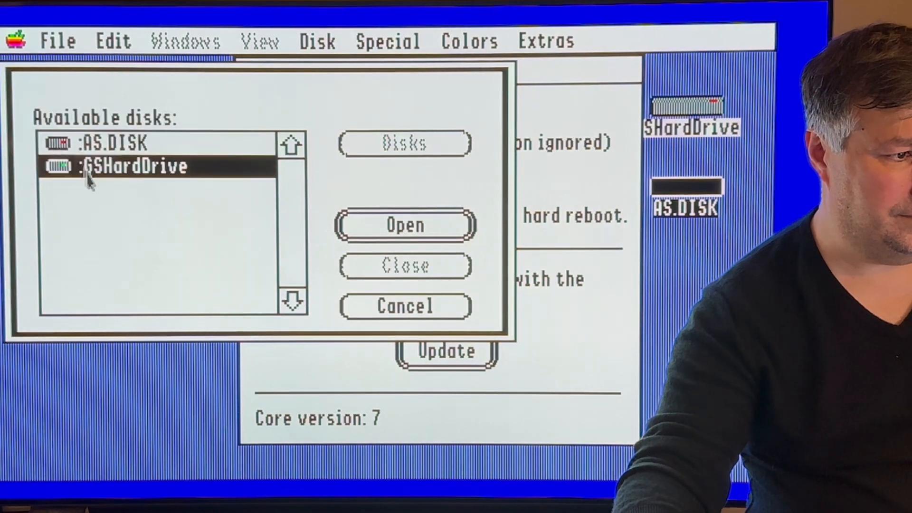
{"action": "left_click", "coordinate": [404, 225]}
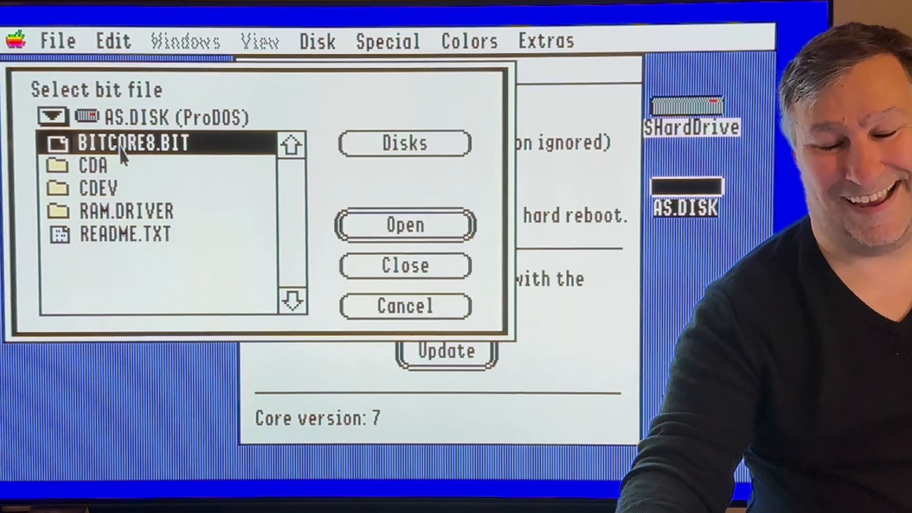
{"action": "left_click", "coordinate": [405, 226]}
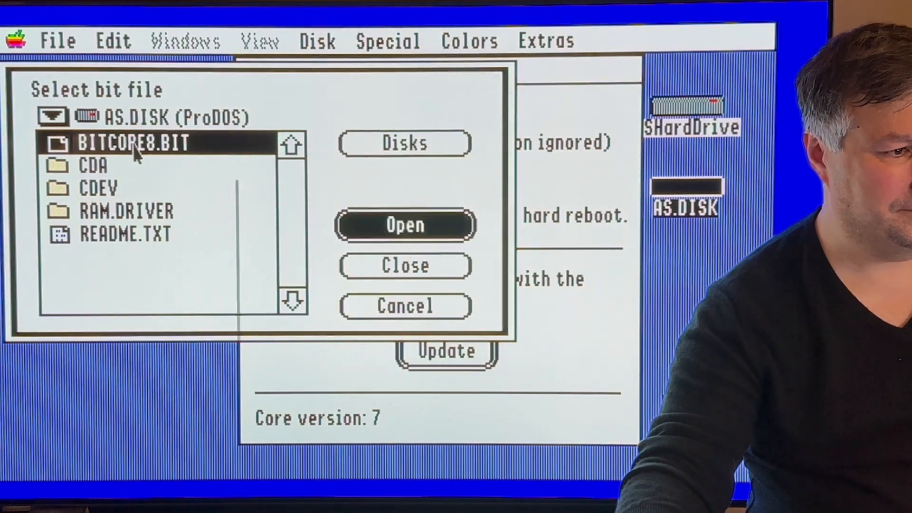
Flash BITCORE8.BIT onto the AppleSqueezer GS and dismiss the success alert with Ok
{"action": "left_click", "coordinate": [404, 226]}
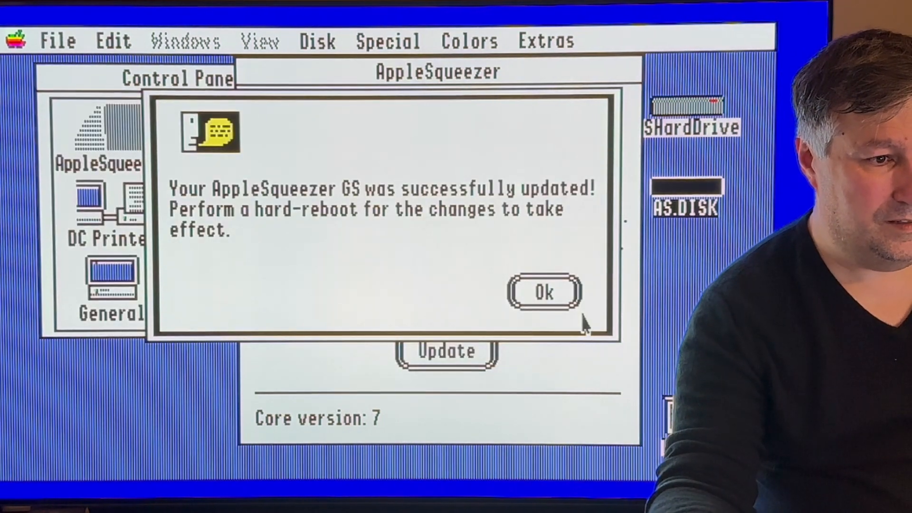
{"action": "left_click", "coordinate": [542, 293]}
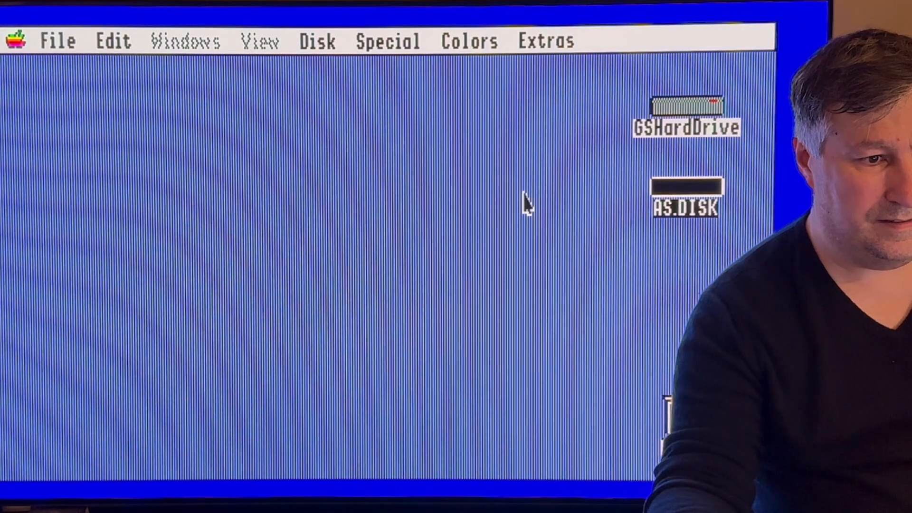
Copy the AppleSqueezer CDA and CDEV from AS.DISK into GSHardDrive's System folder, accepting both alerts
{"action": "double_click", "coordinate": [684, 197]}
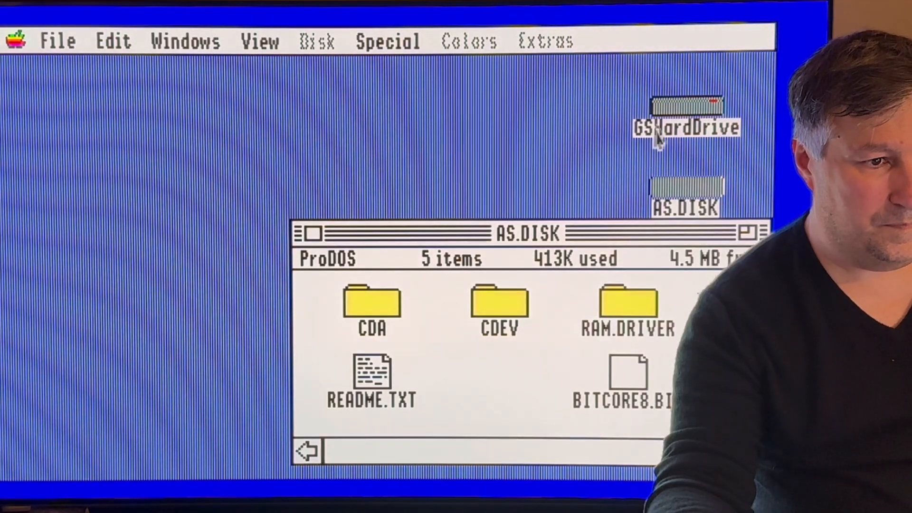
{"action": "double_click", "coordinate": [686, 113]}
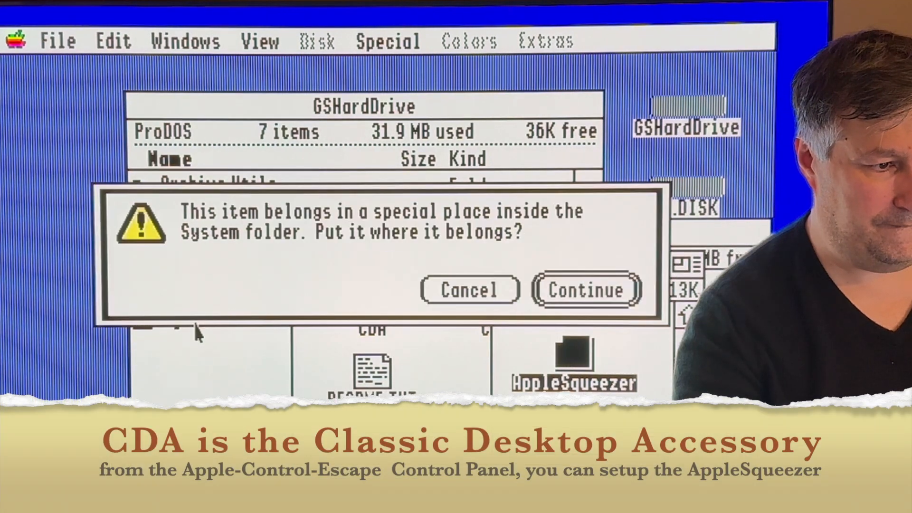
{"action": "left_click", "coordinate": [585, 290]}
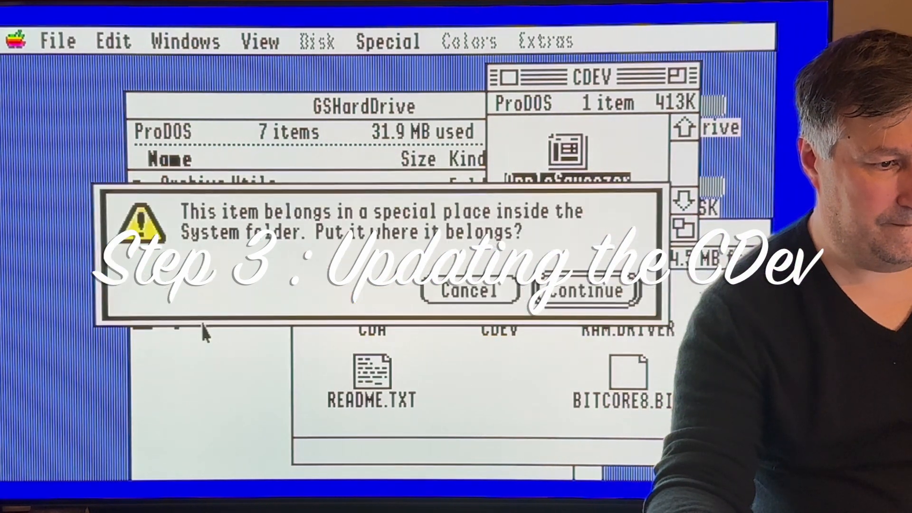
{"action": "left_click", "coordinate": [573, 290]}
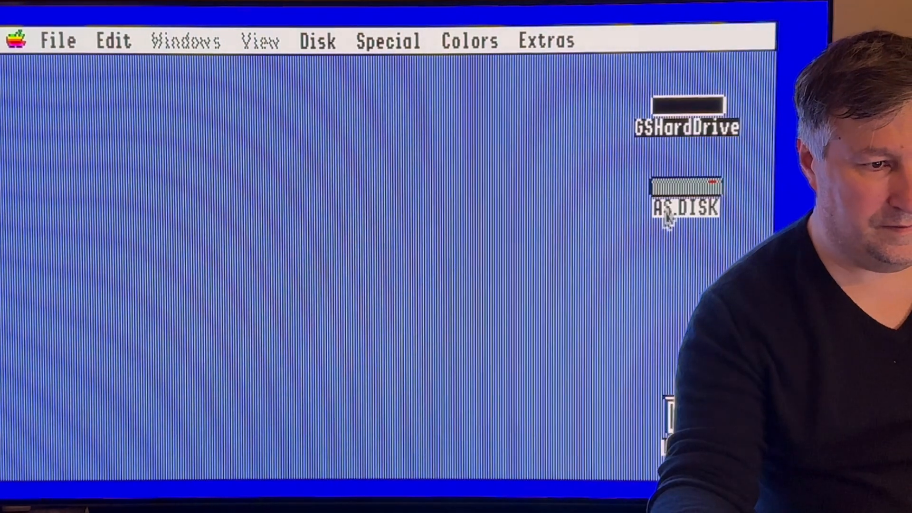
Read the RAM.DRIVER README on AS.DISK explaining DRIVER.A and DRIVER.B
{"action": "double_click", "coordinate": [684, 207]}
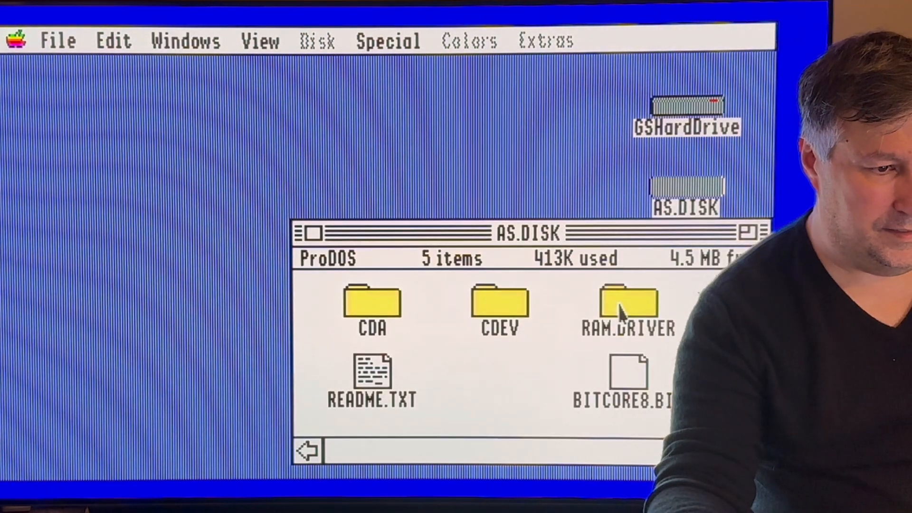
{"action": "double_click", "coordinate": [627, 305]}
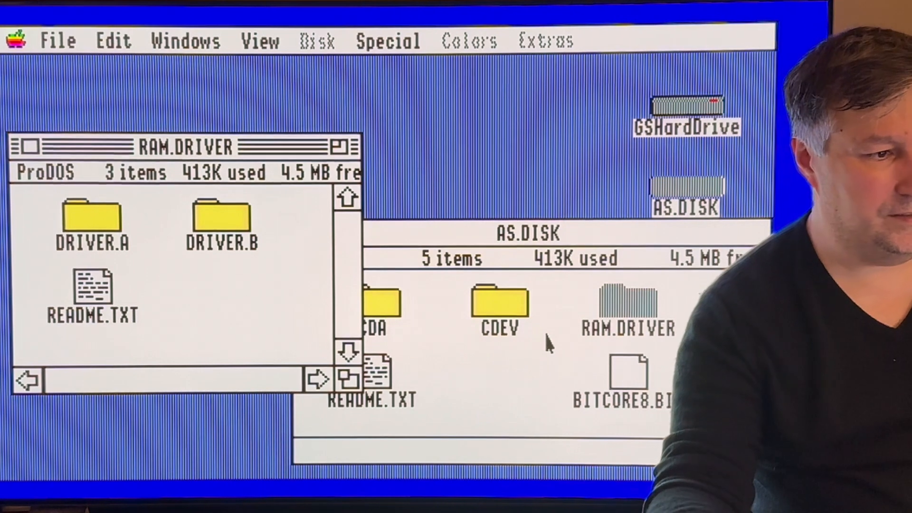
{"action": "left_click", "coordinate": [93, 294]}
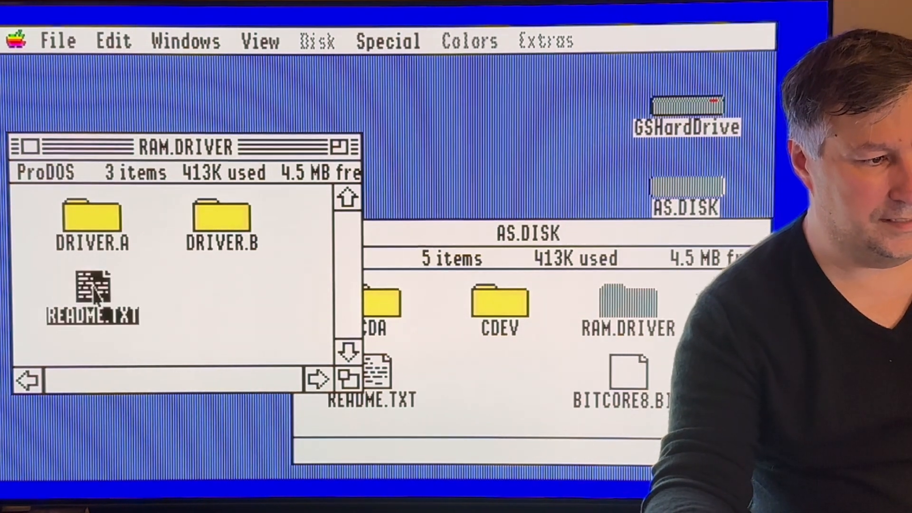
{"action": "double_click", "coordinate": [91, 296]}
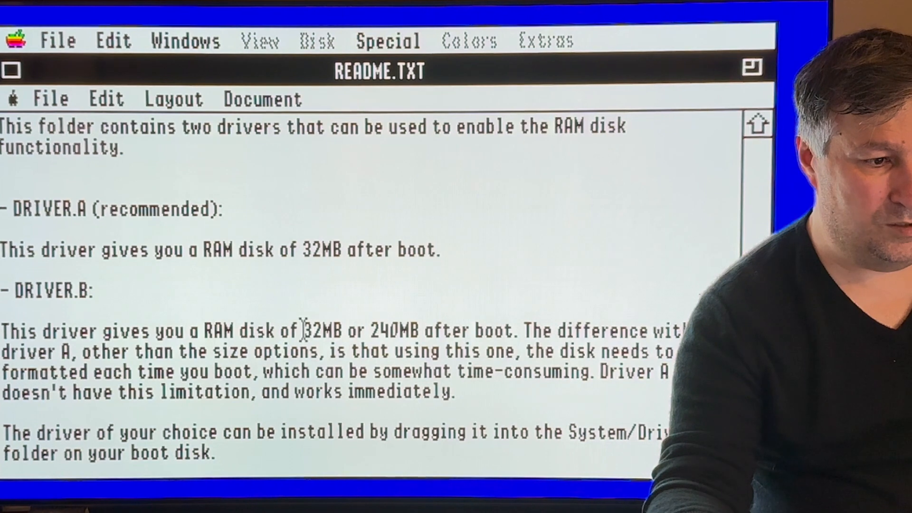
{"action": "left_click_drag", "start_coordinate": [302, 331], "coordinate": [419, 331]}
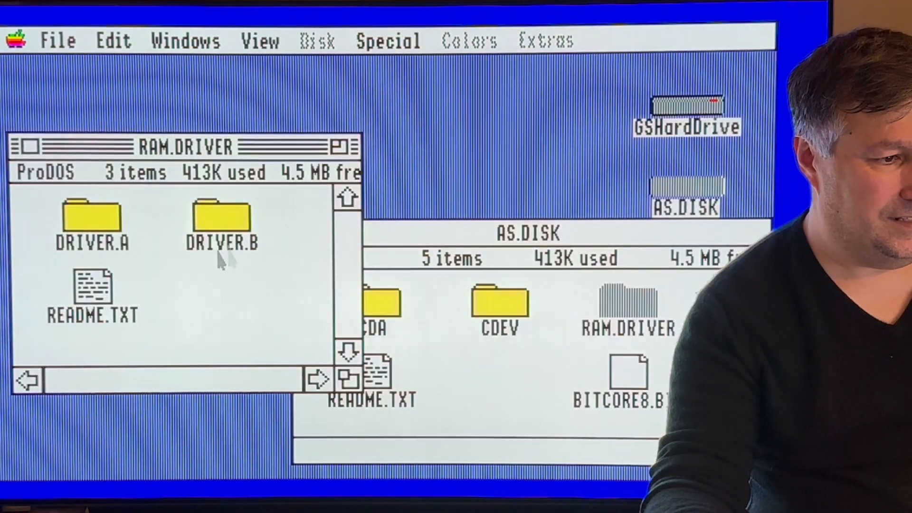
View the DRIVER.B folder and GSHardDrive contents, then close all open windows
{"action": "double_click", "coordinate": [223, 224]}
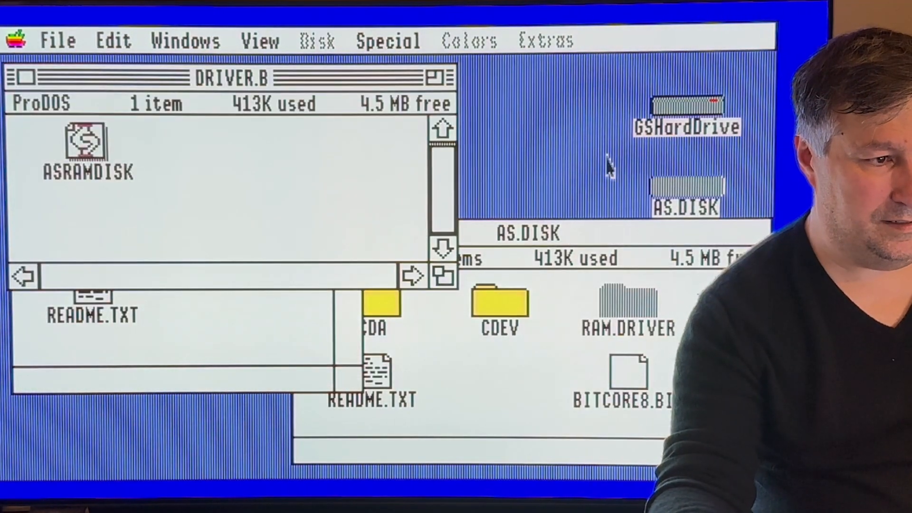
{"action": "double_click", "coordinate": [686, 113]}
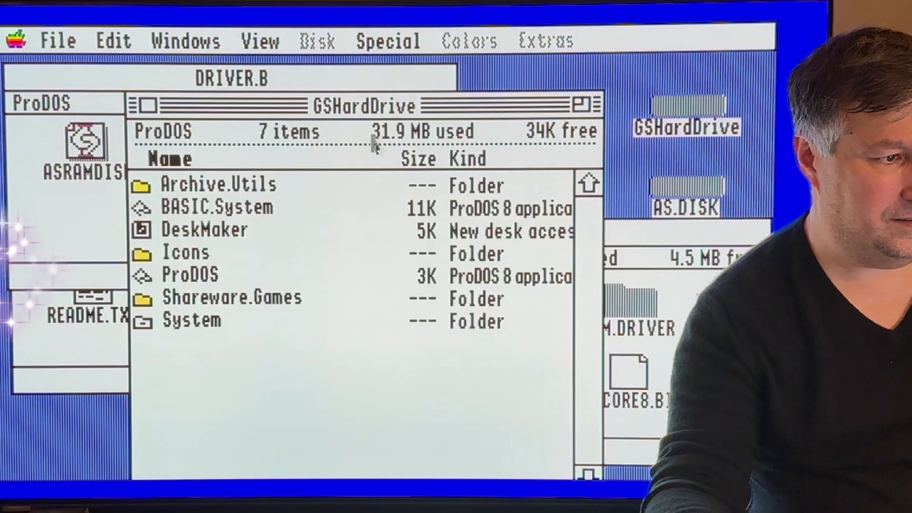
{"action": "left_click", "coordinate": [191, 320]}
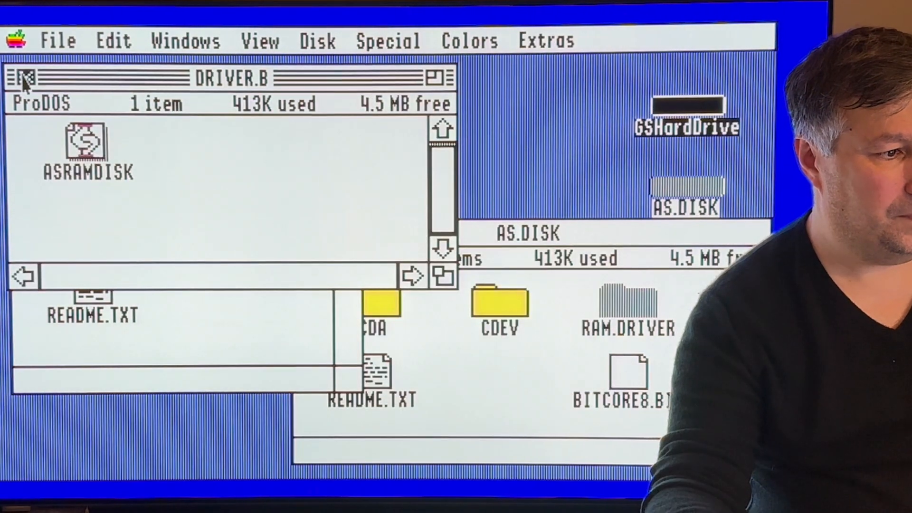
{"action": "left_click", "coordinate": [25, 77]}
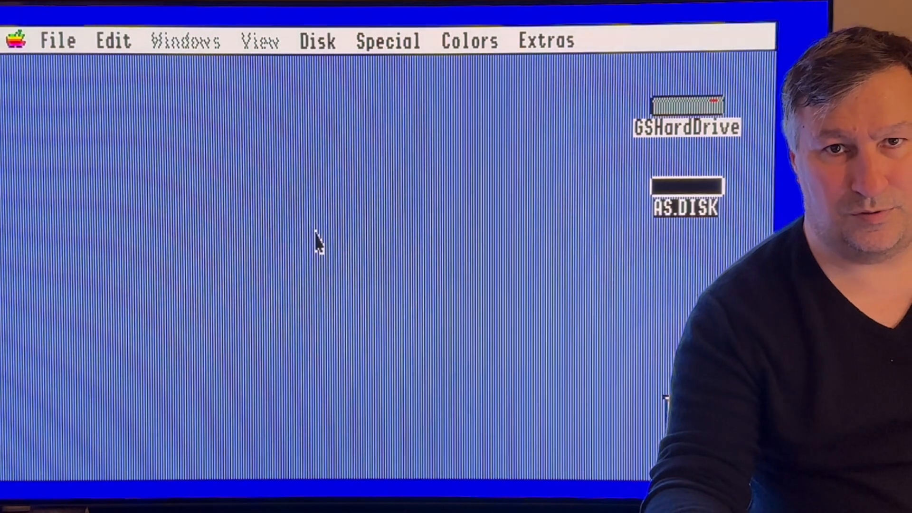
{"action": "mouse_move", "coordinate": [512, 47]}
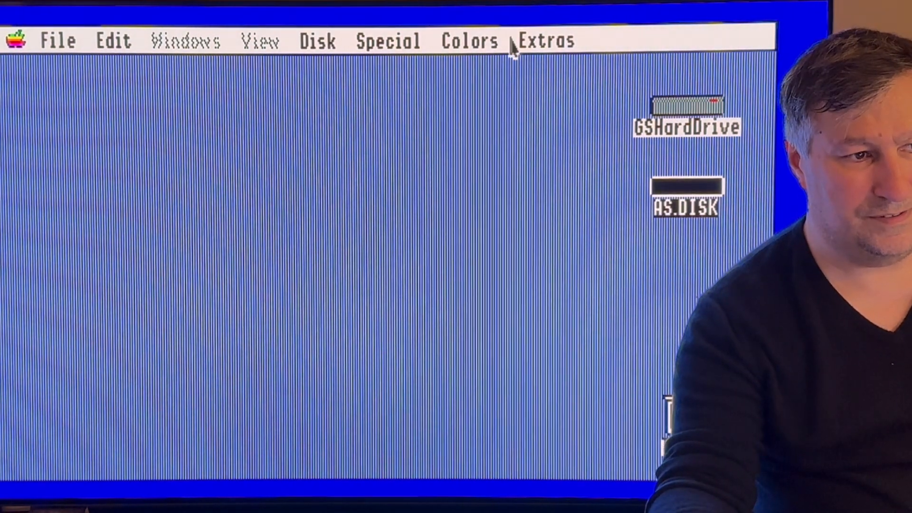
Shut down the Apple IIGS from the Special menu, then restart it
{"action": "left_click", "coordinate": [388, 41]}
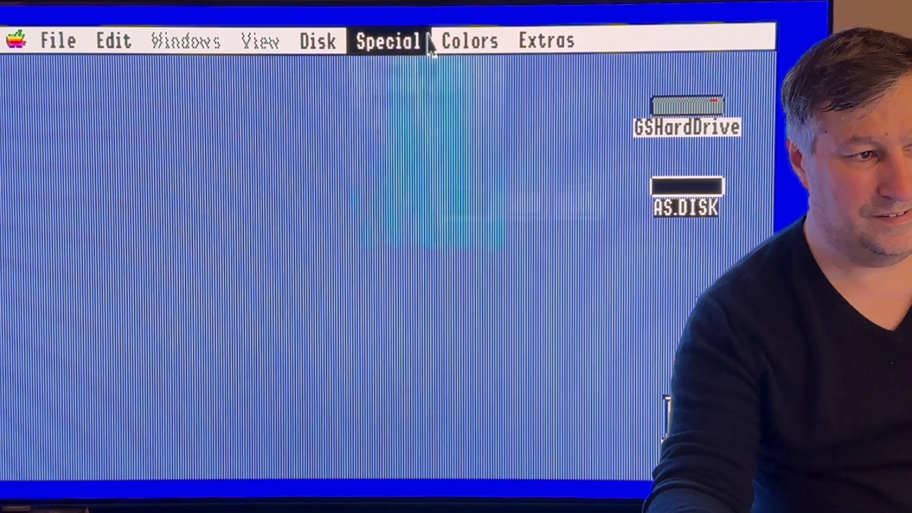
{"action": "left_click", "coordinate": [388, 40]}
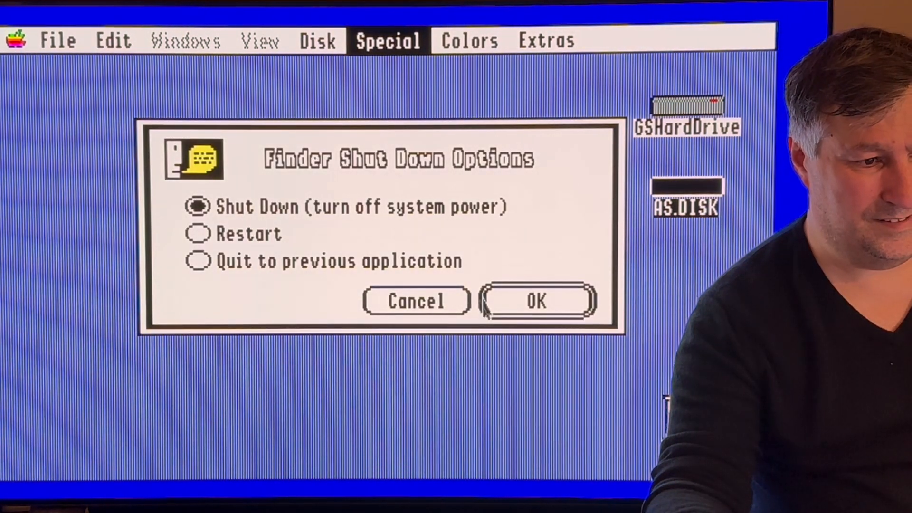
{"action": "left_click", "coordinate": [534, 301]}
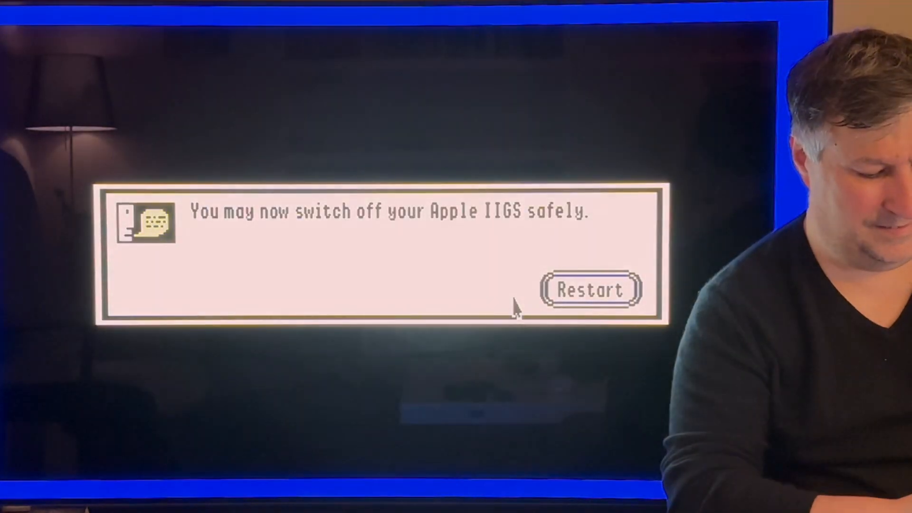
{"action": "left_click", "coordinate": [589, 290]}
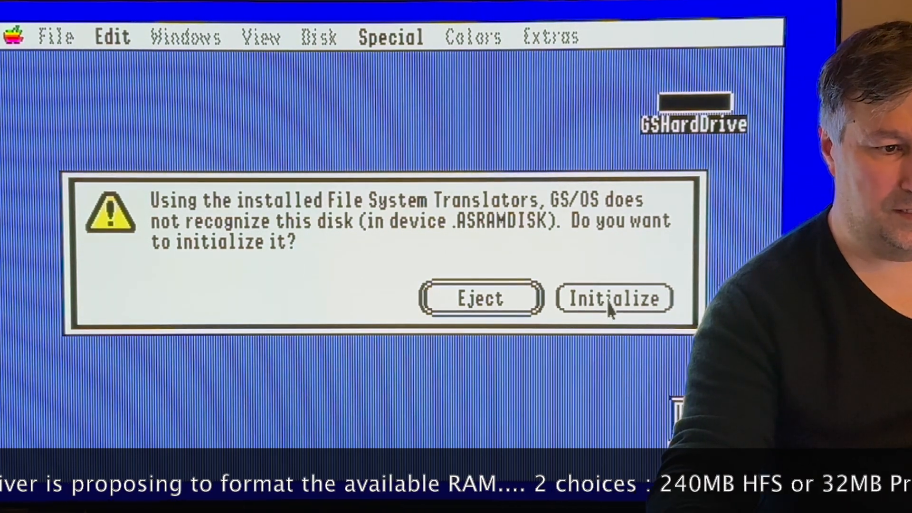
Start initializing .ASRAMDISK, briefly trying ProDOS before settling on HFS at 240 MB
{"action": "left_click", "coordinate": [615, 298]}
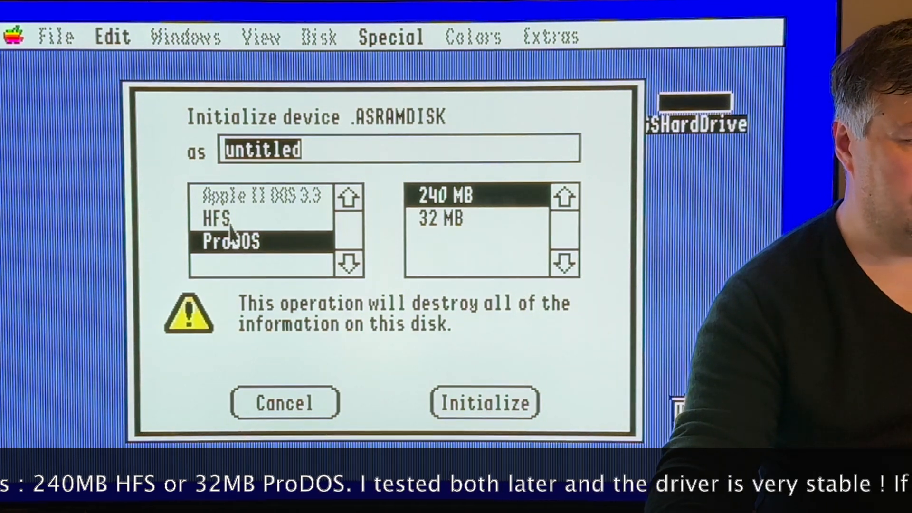
{"action": "left_click", "coordinate": [218, 220]}
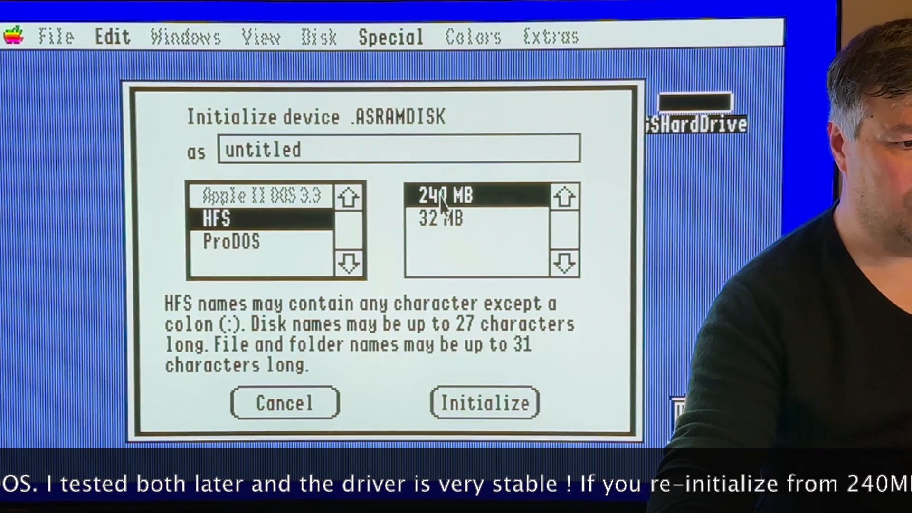
{"action": "left_click", "coordinate": [231, 241]}
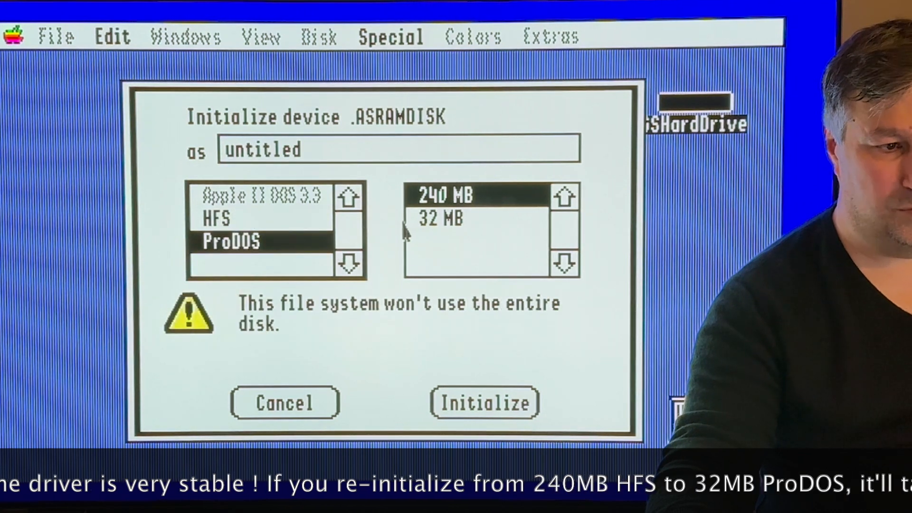
{"action": "left_click", "coordinate": [454, 220]}
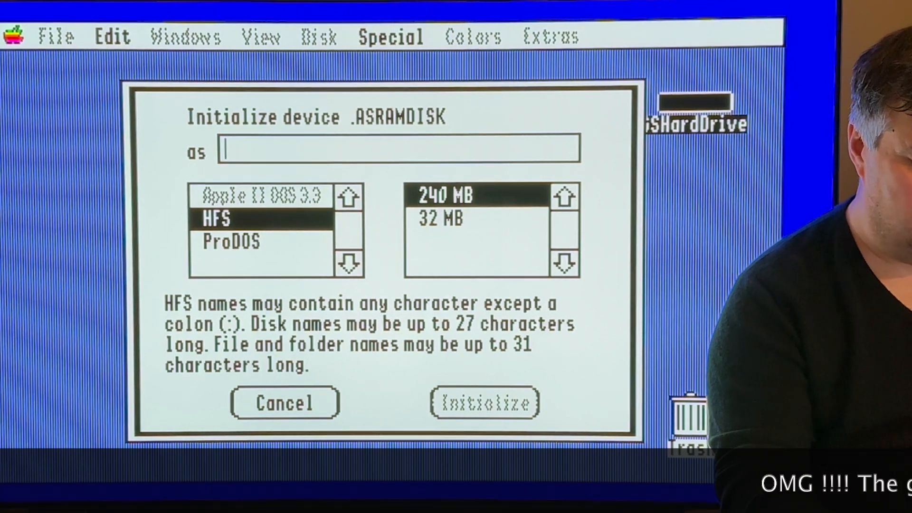
Name the volume 'appleram' and initialize it as a 240 MB HFS RAM disk
{"action": "type", "text": ":X"}
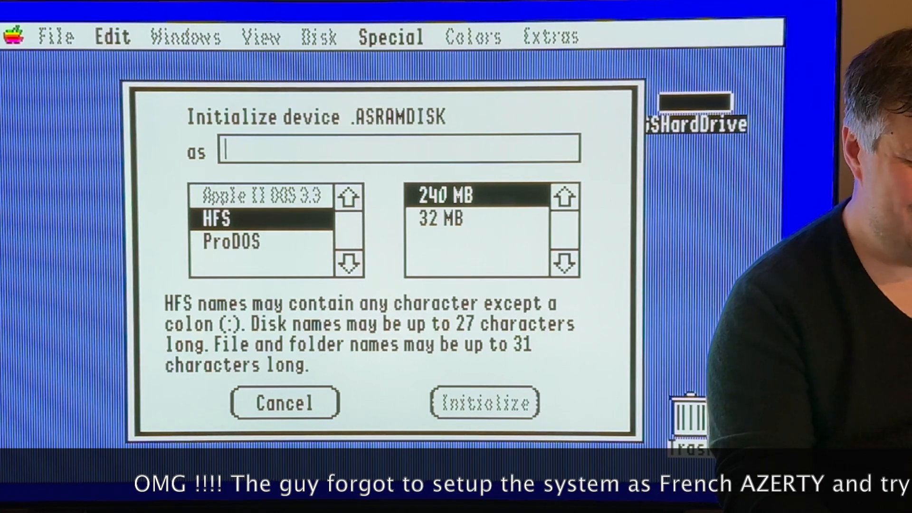
{"action": "type", "text": "n"}
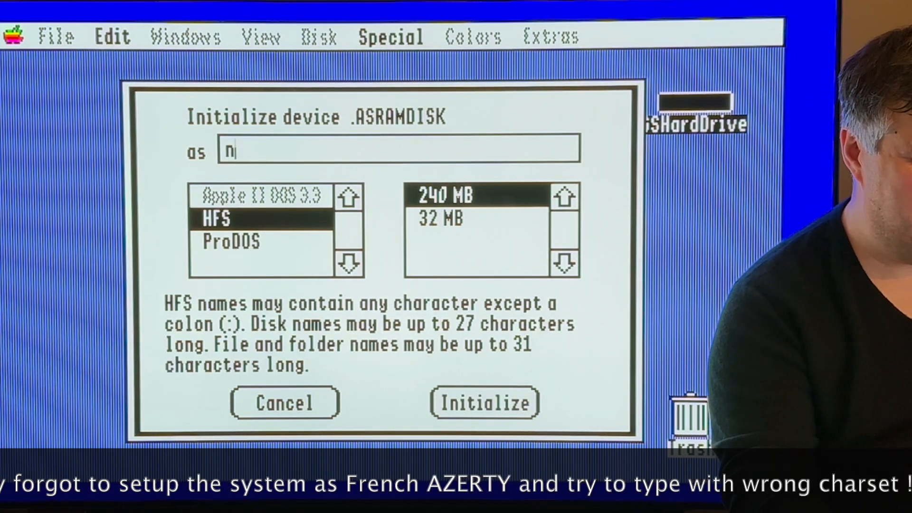
{"action": "type", "text": "appl"}
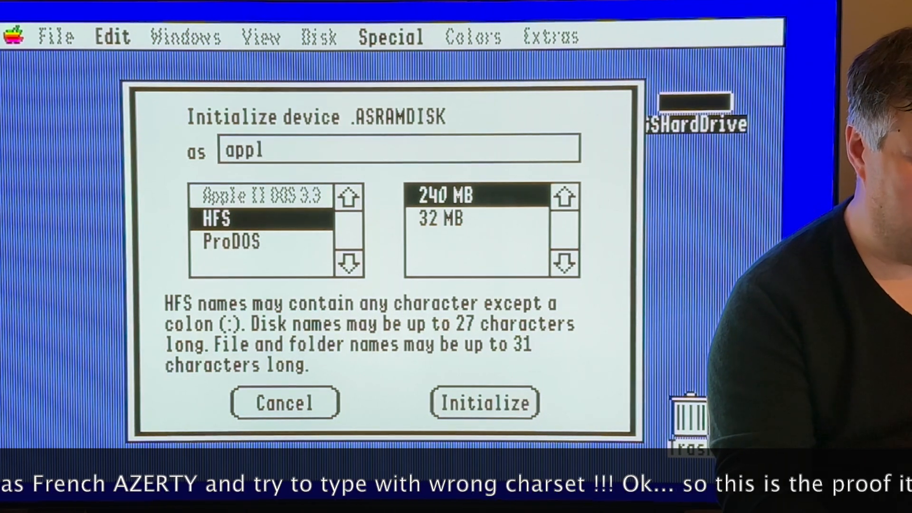
{"action": "type", "text": "eram"}
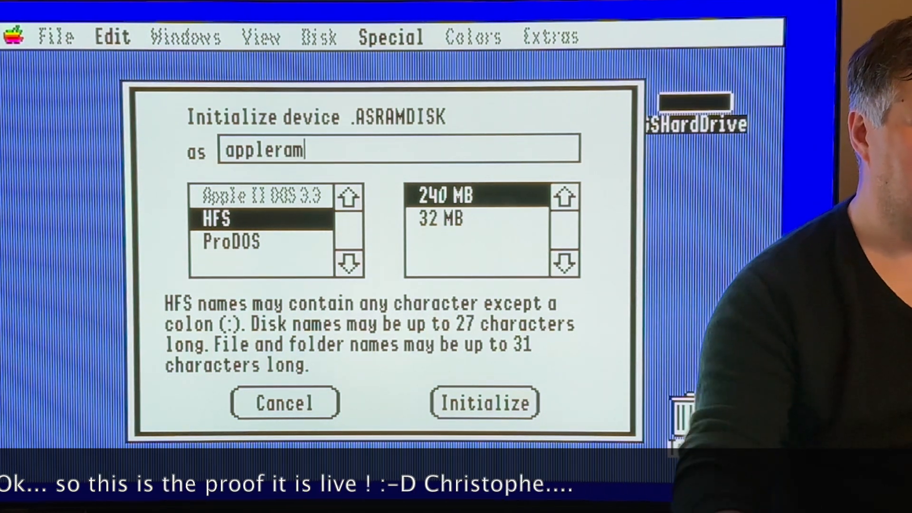
{"action": "left_click", "coordinate": [484, 403]}
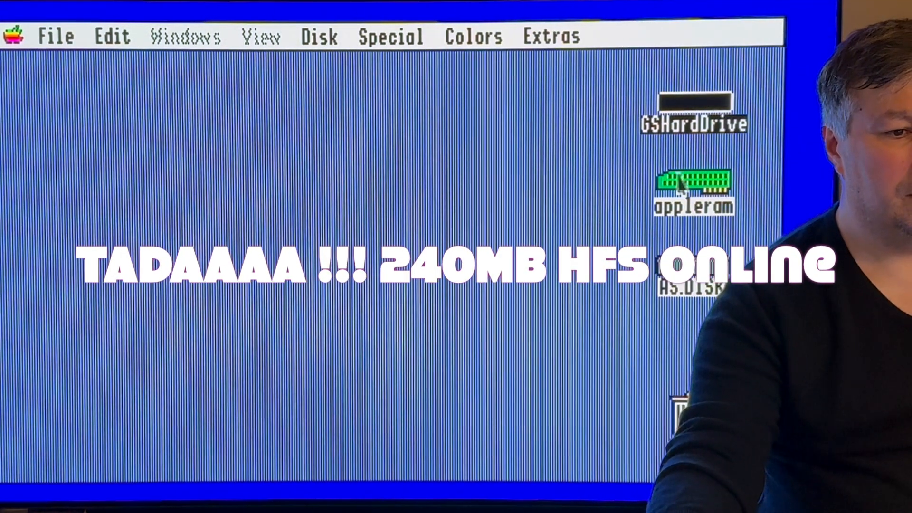
Drag AS.DISK into the appleram window, confirm the folder copy, and open the copied folder
{"action": "double_click", "coordinate": [692, 192]}
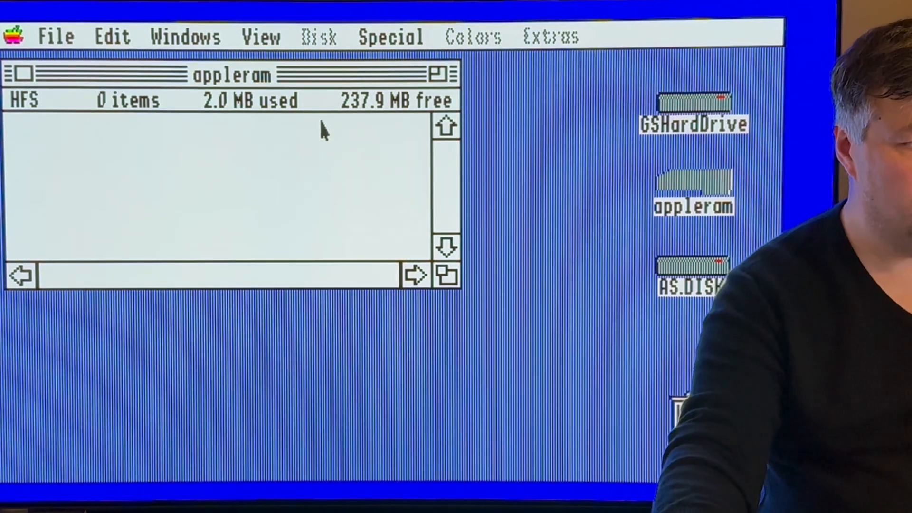
{"action": "mouse_move", "coordinate": [259, 160]}
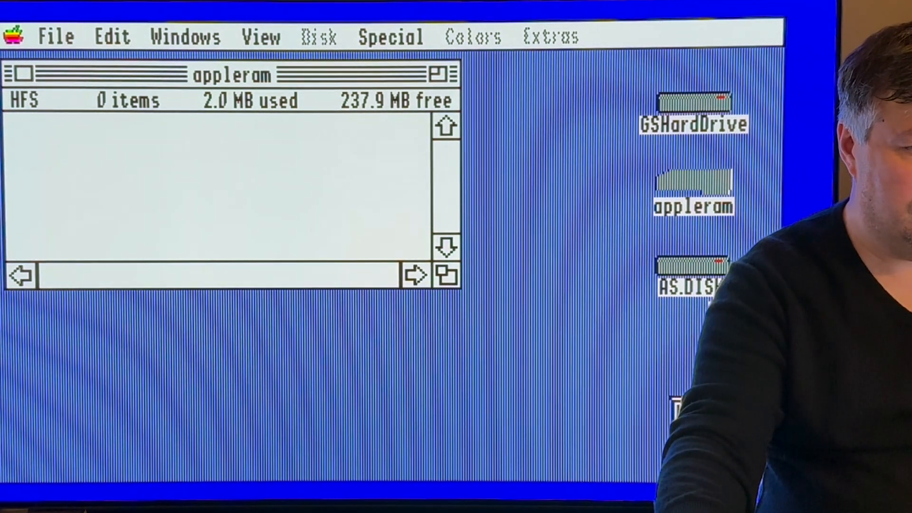
{"action": "left_click_drag", "start_coordinate": [692, 274], "coordinate": [316, 189]}
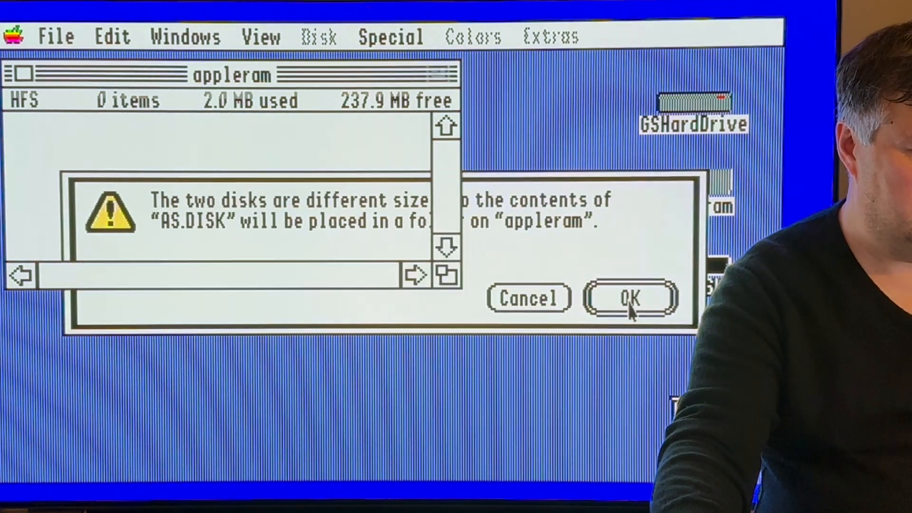
{"action": "left_click", "coordinate": [631, 297]}
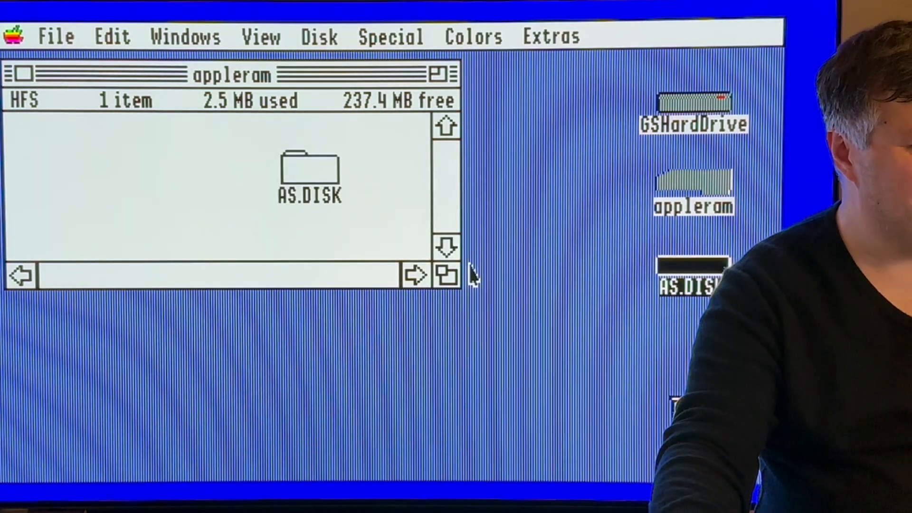
{"action": "double_click", "coordinate": [311, 174]}
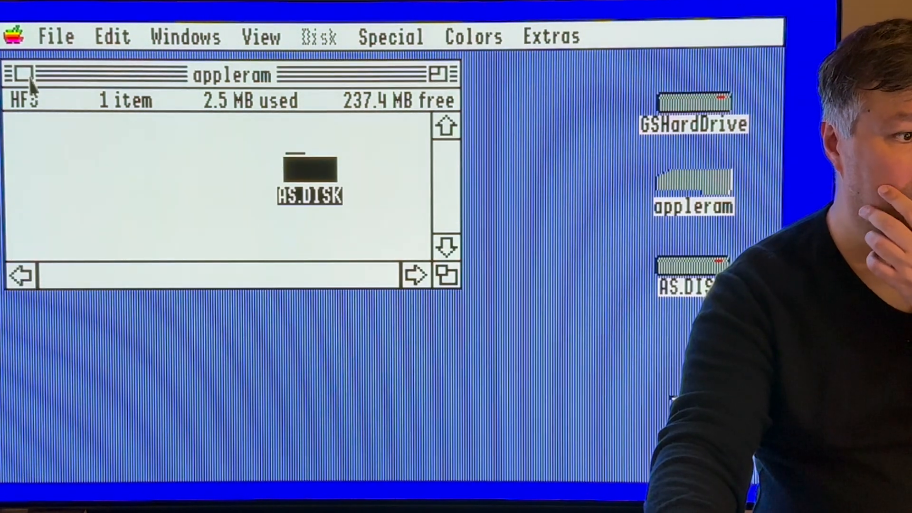
Close the appleram window and set the AppleSqueezer Speed pop-up to 14 MHz
{"action": "left_click", "coordinate": [14, 36]}
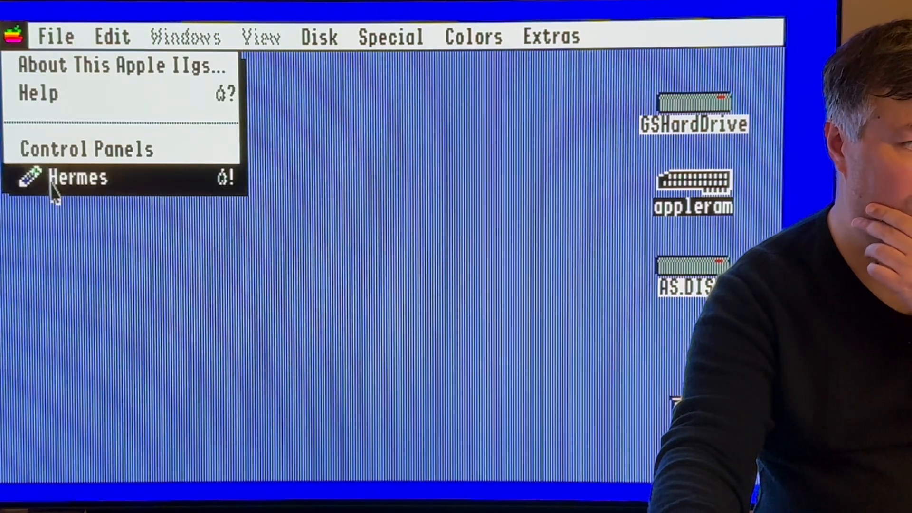
{"action": "left_click", "coordinate": [97, 149]}
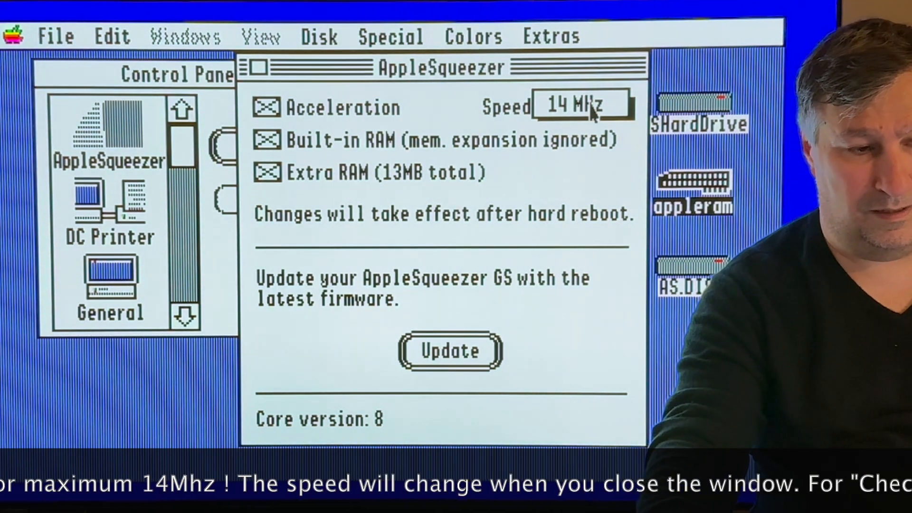
{"action": "left_click", "coordinate": [576, 104]}
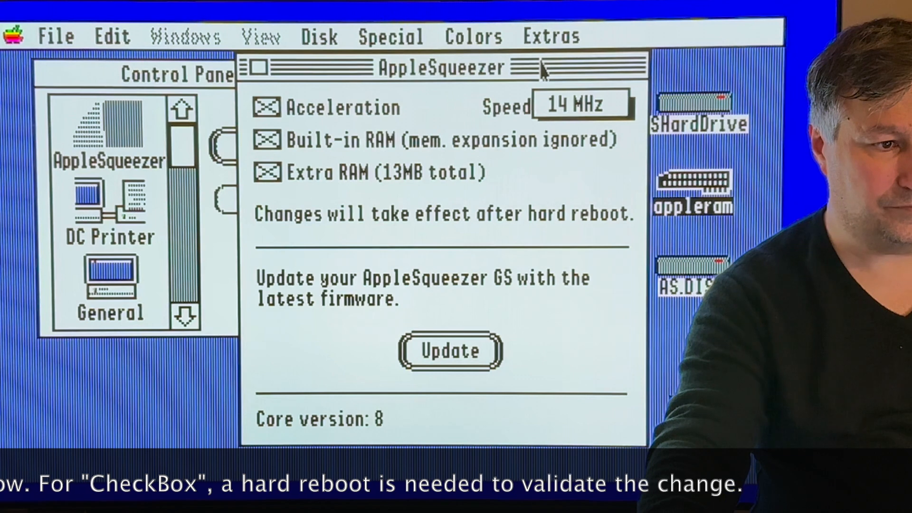
{"action": "left_click", "coordinate": [578, 104]}
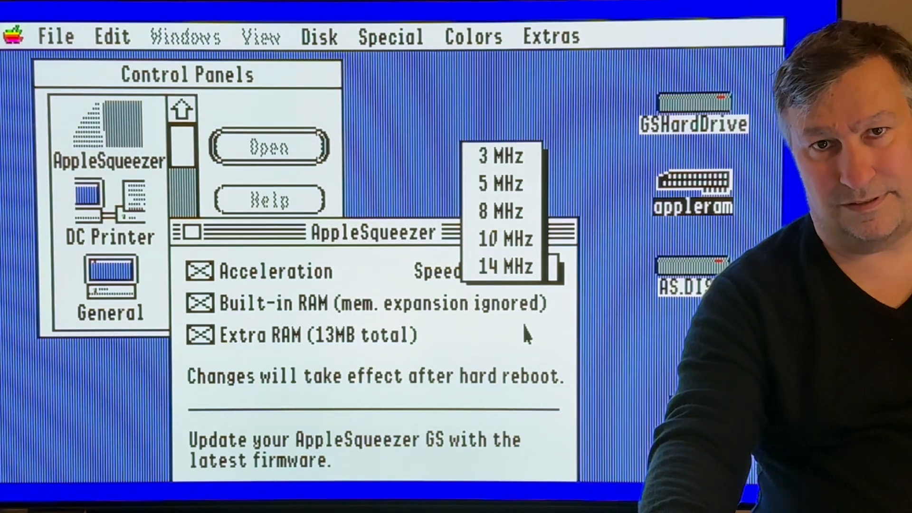
{"action": "left_click", "coordinate": [505, 267]}
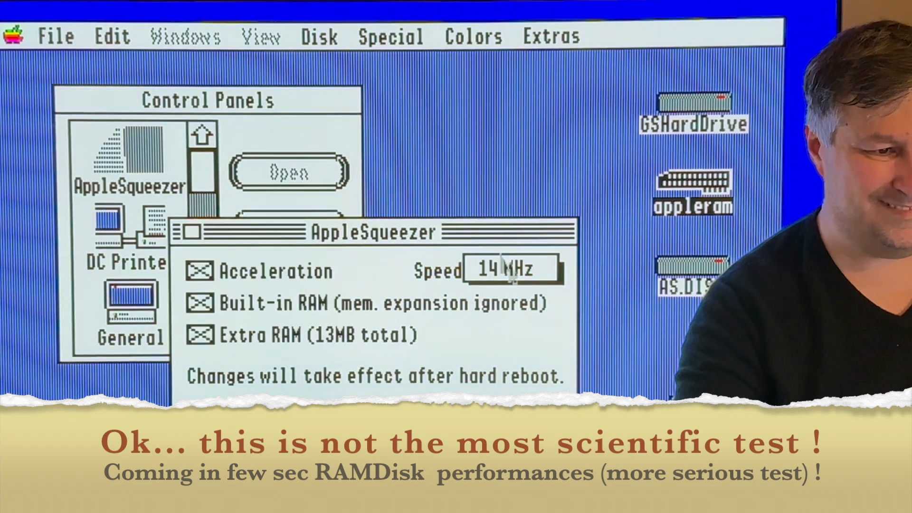
{"action": "left_click", "coordinate": [511, 268]}
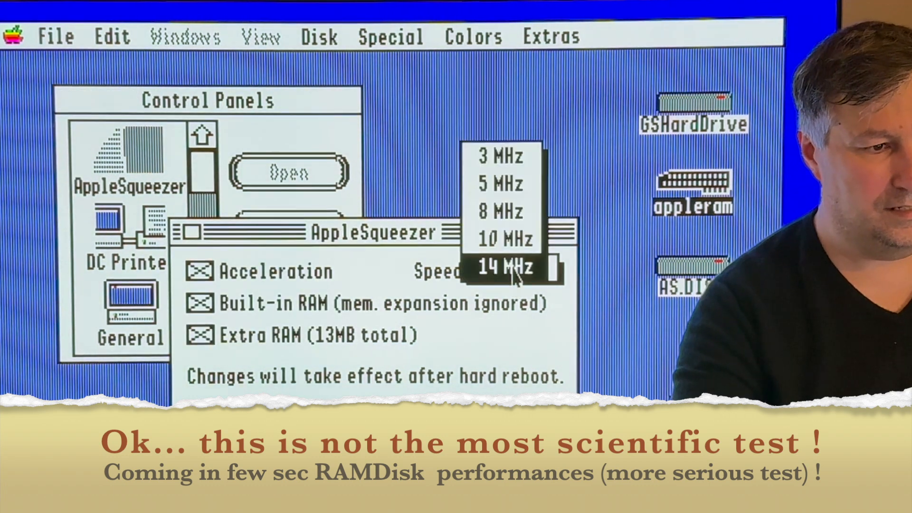
{"action": "left_click", "coordinate": [501, 157]}
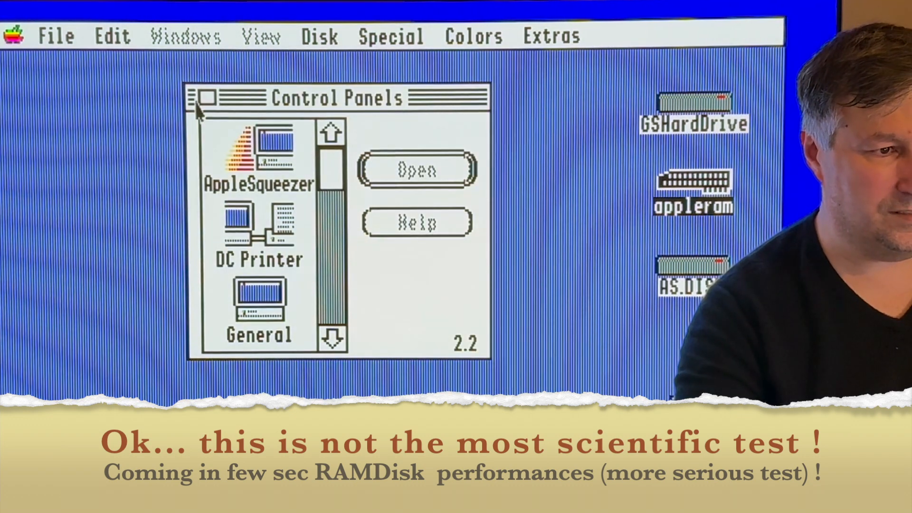
{"action": "left_click", "coordinate": [389, 36]}
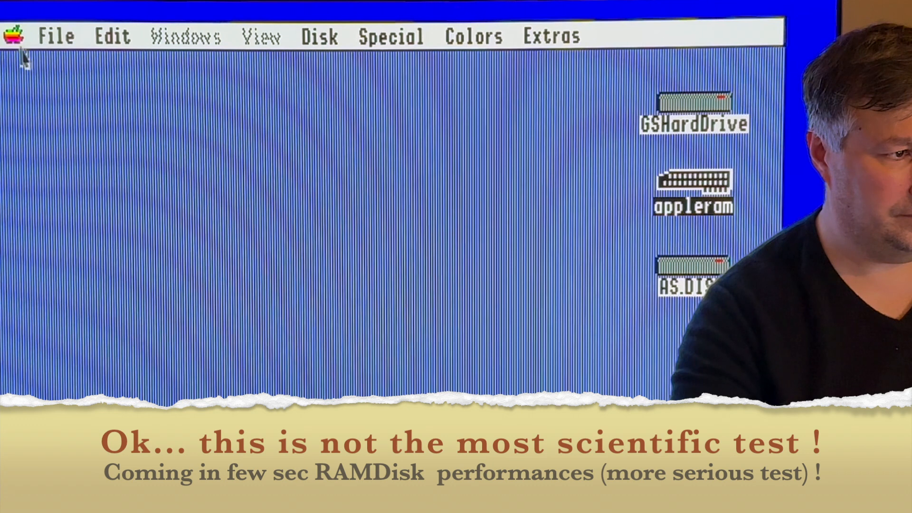
{"action": "left_click", "coordinate": [15, 34]}
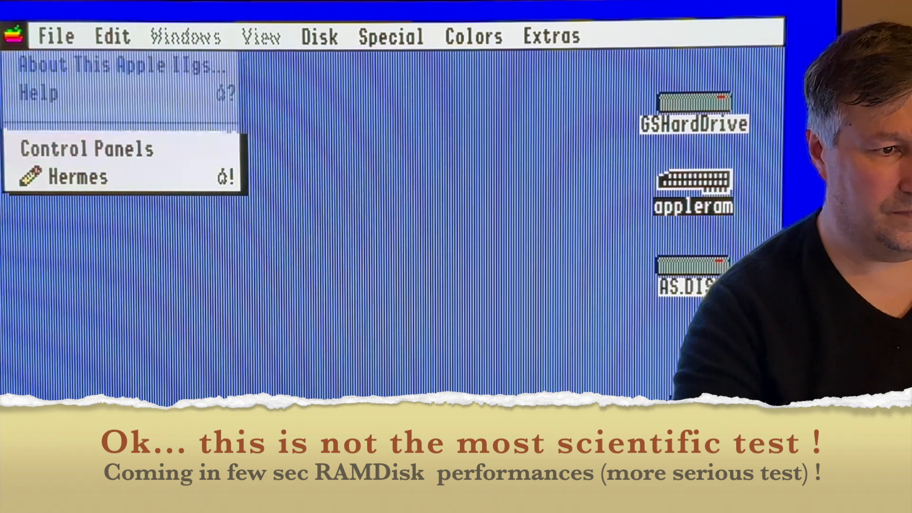
{"action": "left_click", "coordinate": [94, 149]}
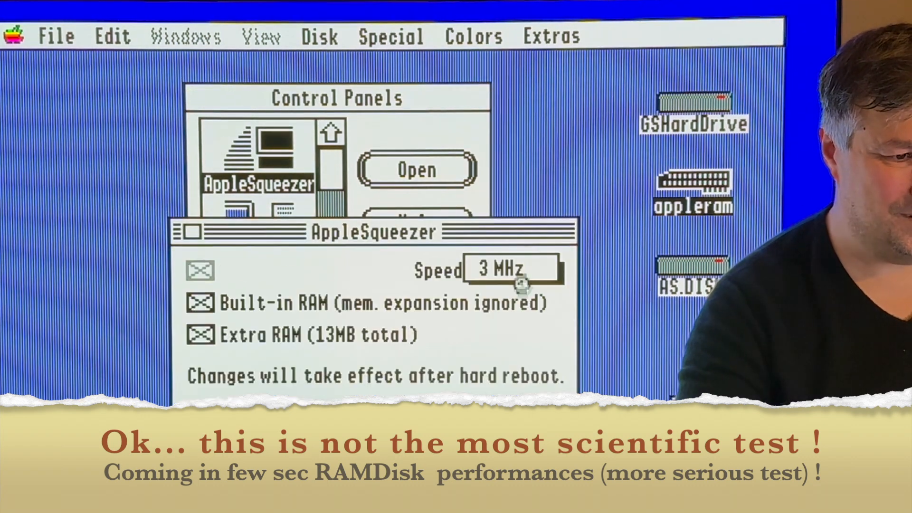
{"action": "left_click", "coordinate": [510, 269]}
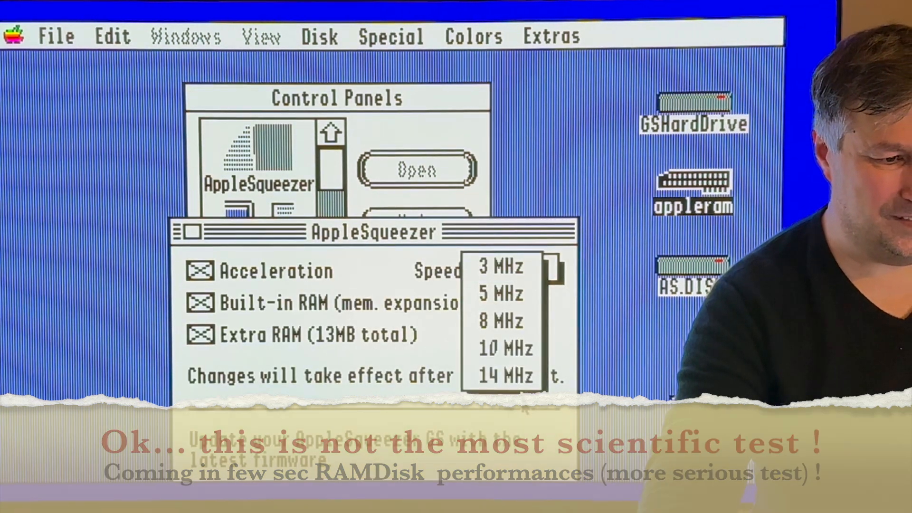
{"action": "left_click", "coordinate": [503, 374]}
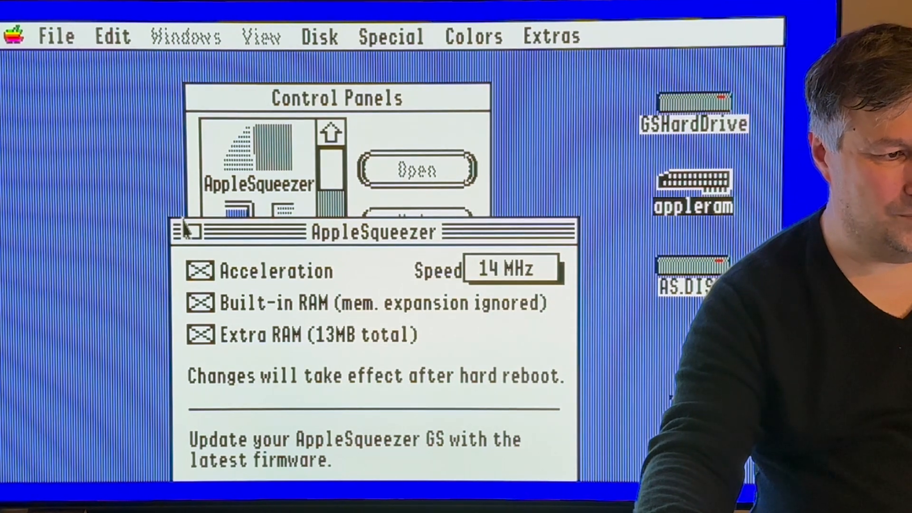
{"action": "left_click", "coordinate": [186, 231]}
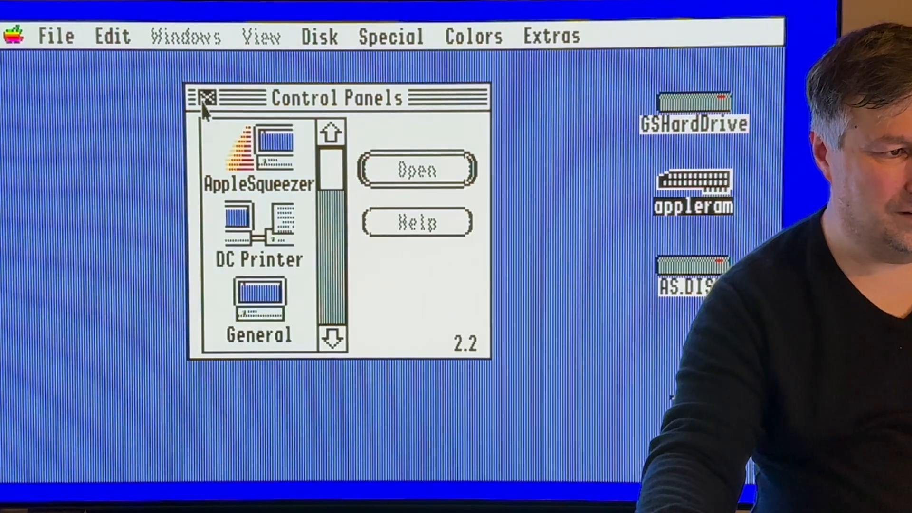
{"action": "left_click", "coordinate": [13, 35]}
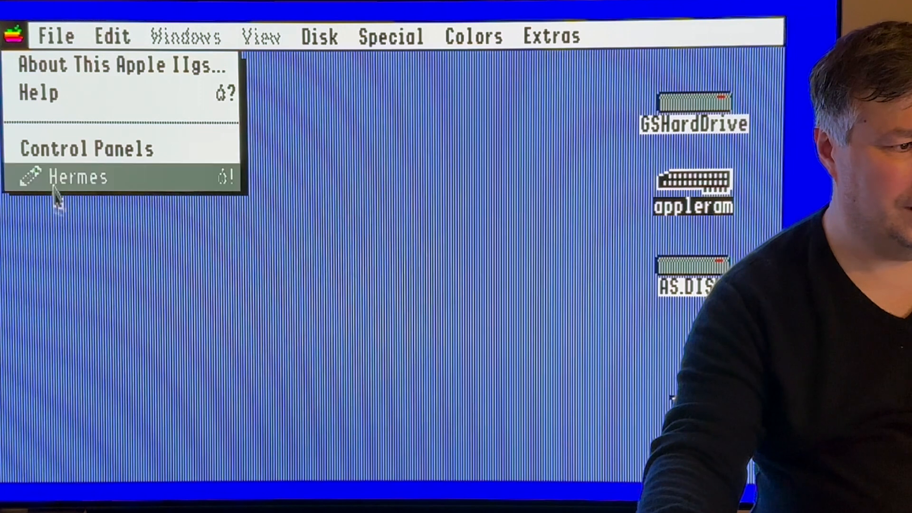
{"action": "left_click", "coordinate": [93, 149]}
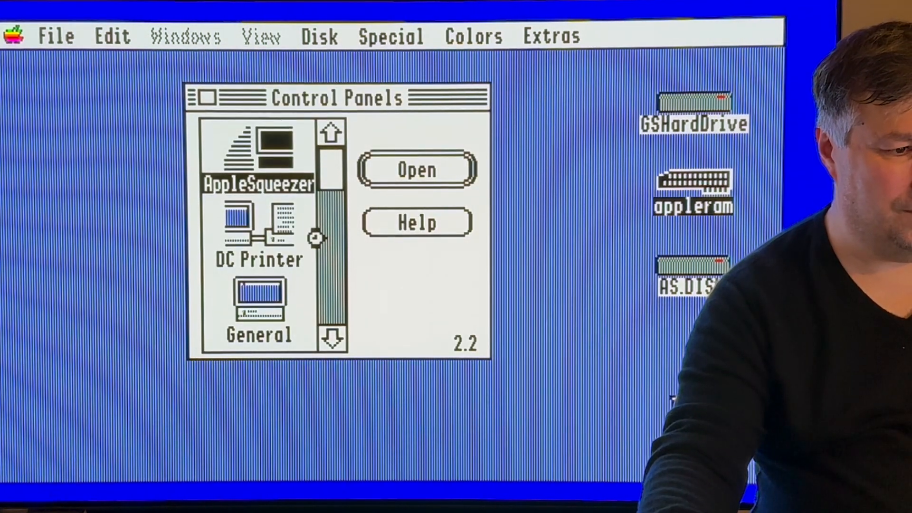
Reopen AppleSqueezer settings, confirm the Speed stays at 14 MHz, and close the window
{"action": "double_click", "coordinate": [259, 169]}
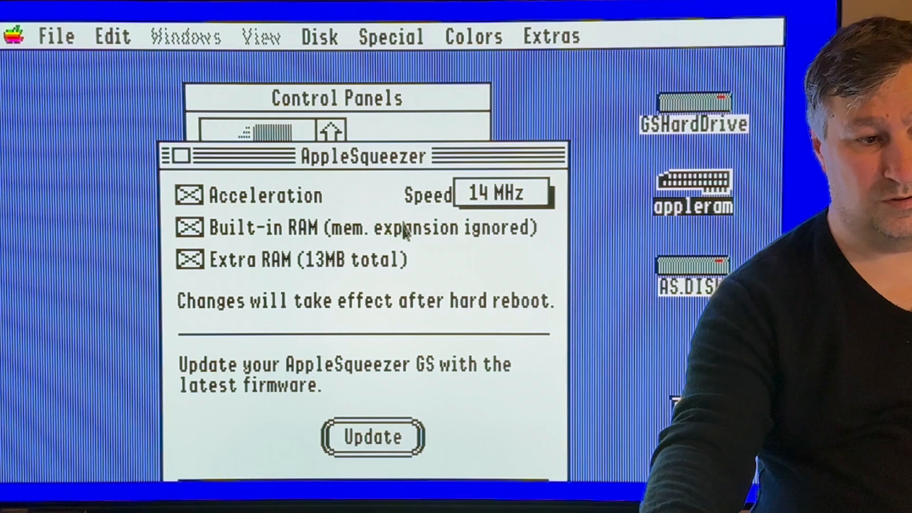
{"action": "left_click", "coordinate": [500, 192]}
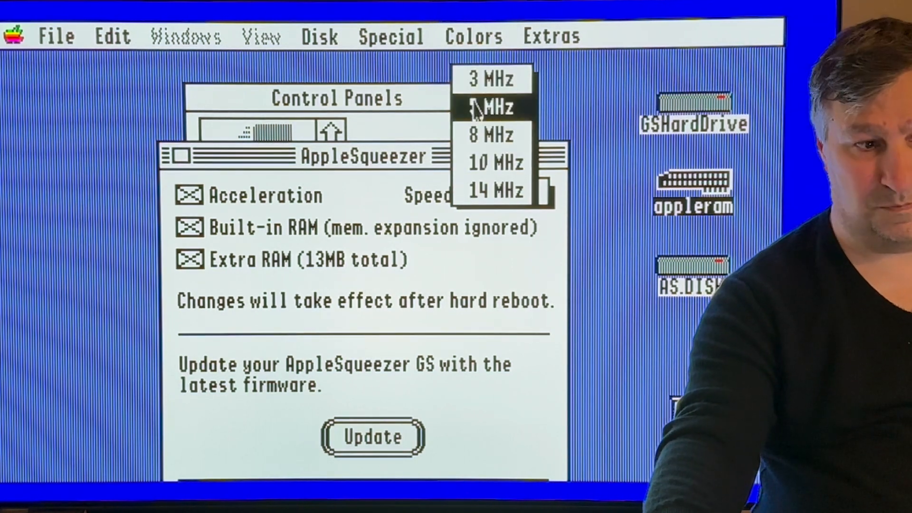
{"action": "left_click", "coordinate": [495, 190]}
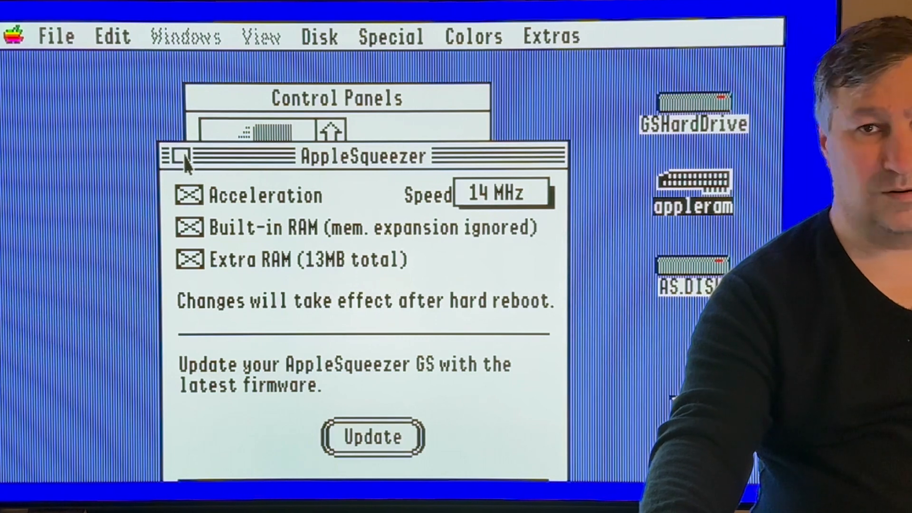
{"action": "left_click", "coordinate": [175, 157]}
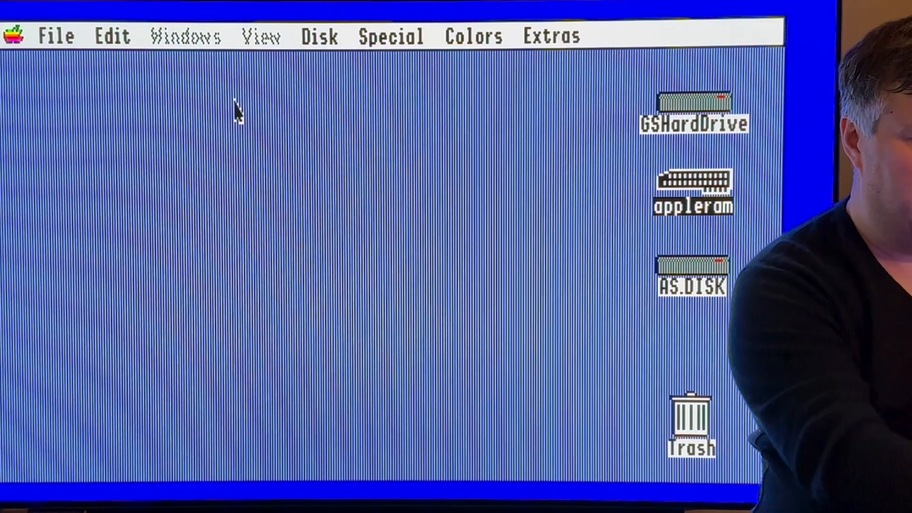
In the AppleSqueezer GS CDA, select Speed and lower it from 14 MHz to 10 MHz
{"action": "left_click", "coordinate": [11, 35]}
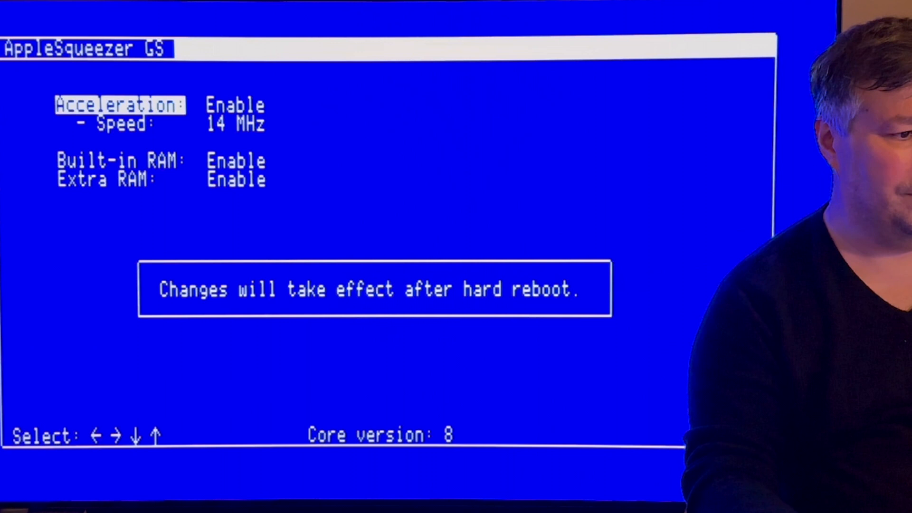
{"action": "key", "text": "down"}
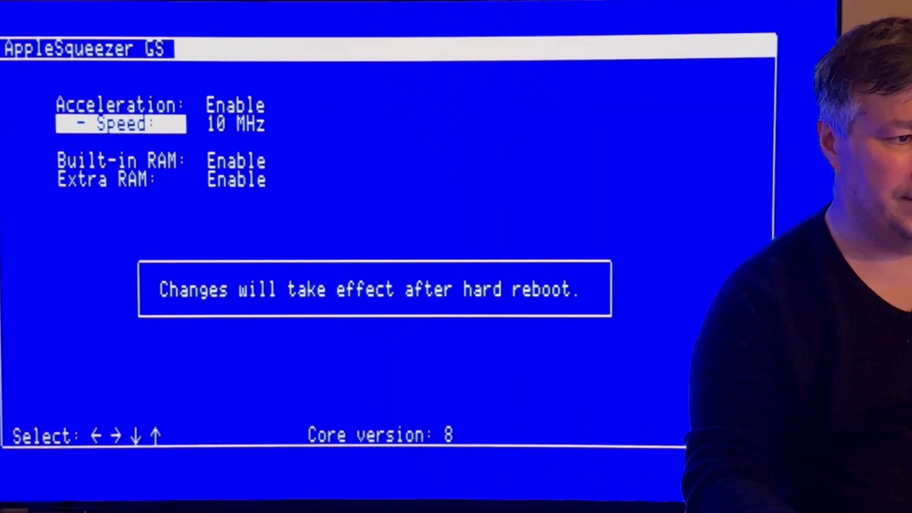
{"action": "key", "text": "Left"}
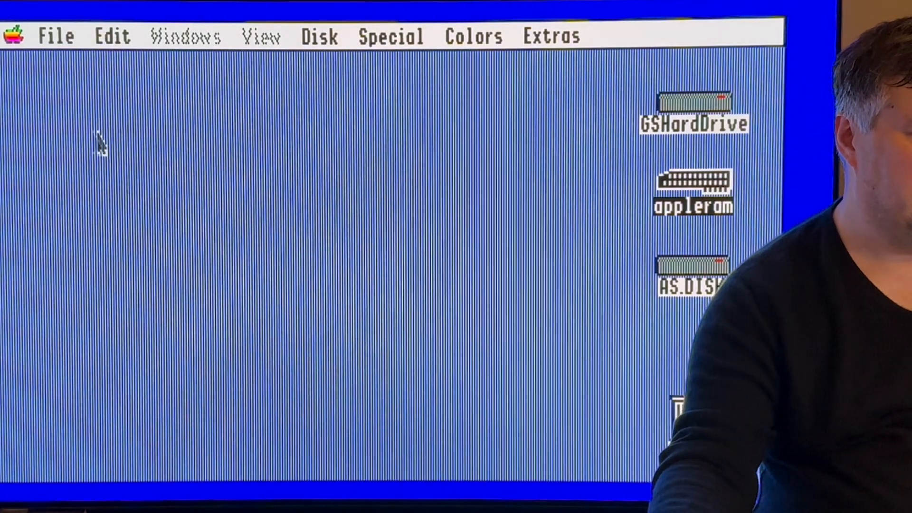
{"action": "left_click", "coordinate": [14, 36]}
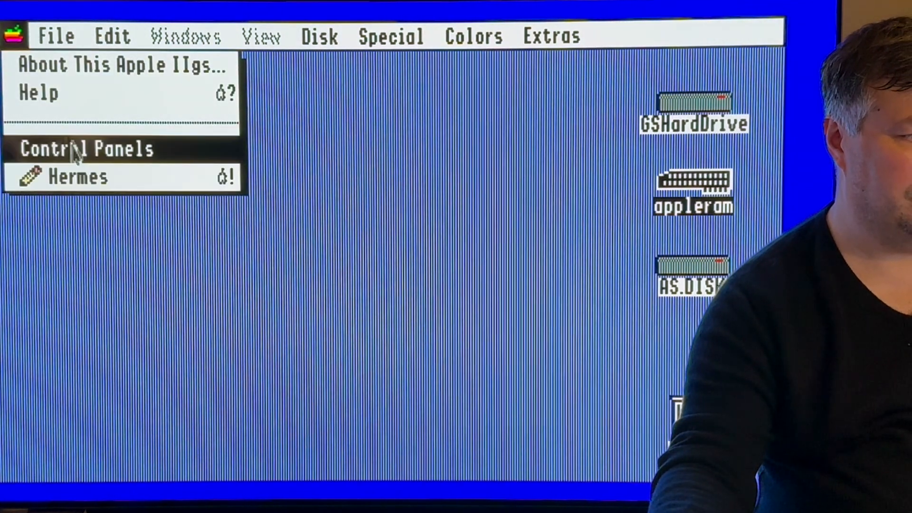
{"action": "left_click", "coordinate": [86, 148]}
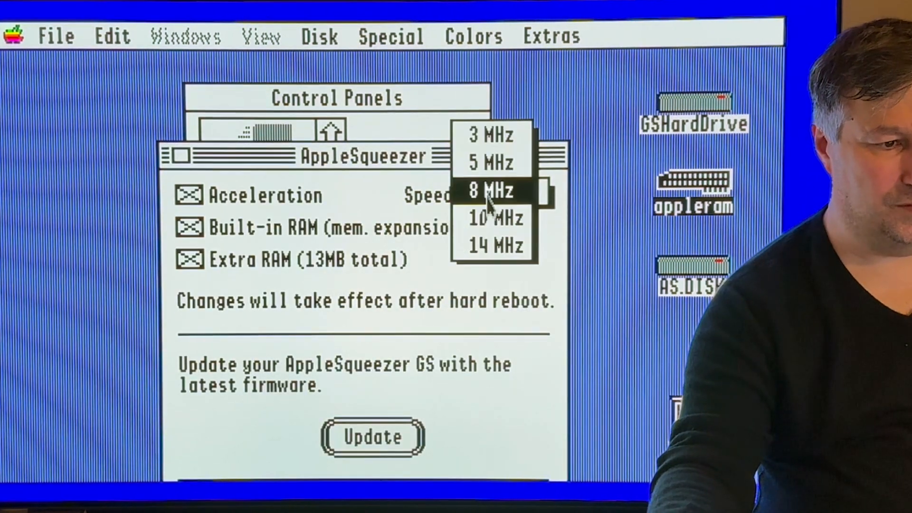
{"action": "left_click", "coordinate": [495, 246]}
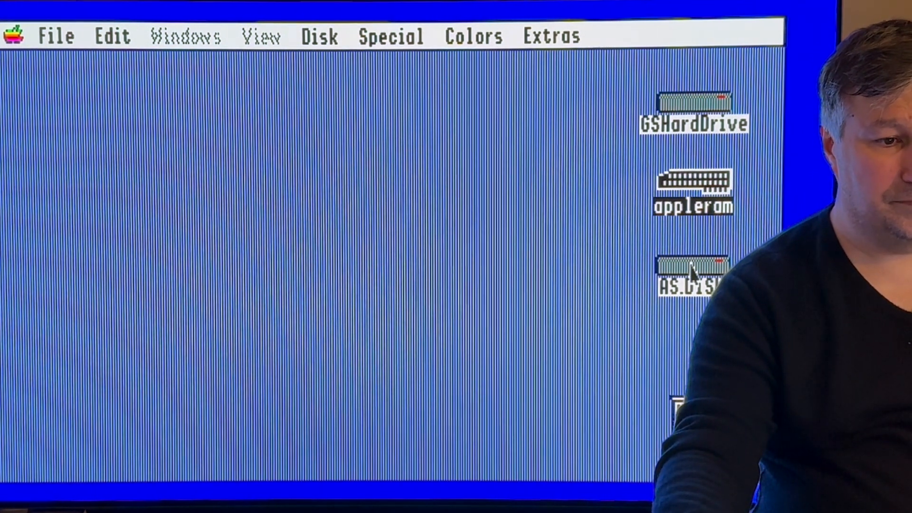
{"action": "double_click", "coordinate": [692, 267]}
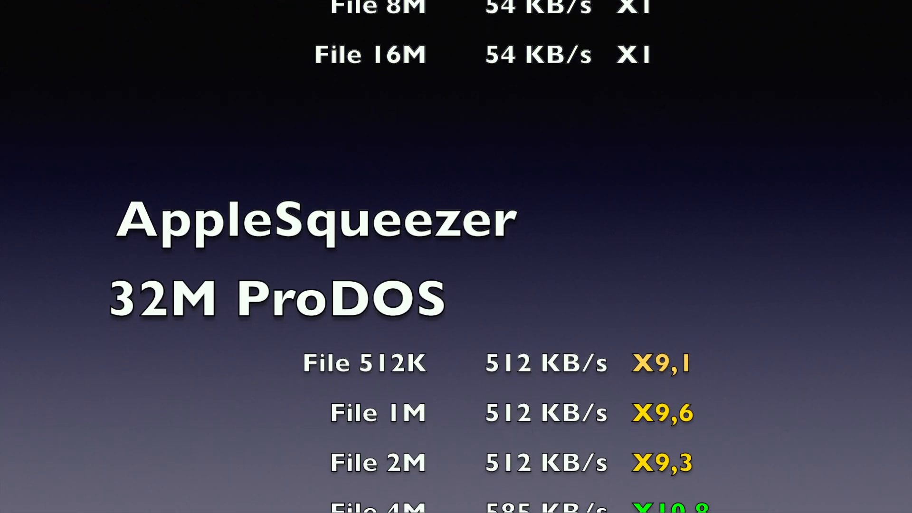
Scroll to the AppleSqueezer 32M ProDOS transfer results and the 240M HFS section
{"action": "scroll", "scroll_direction": "down", "scroll_amount": 3}
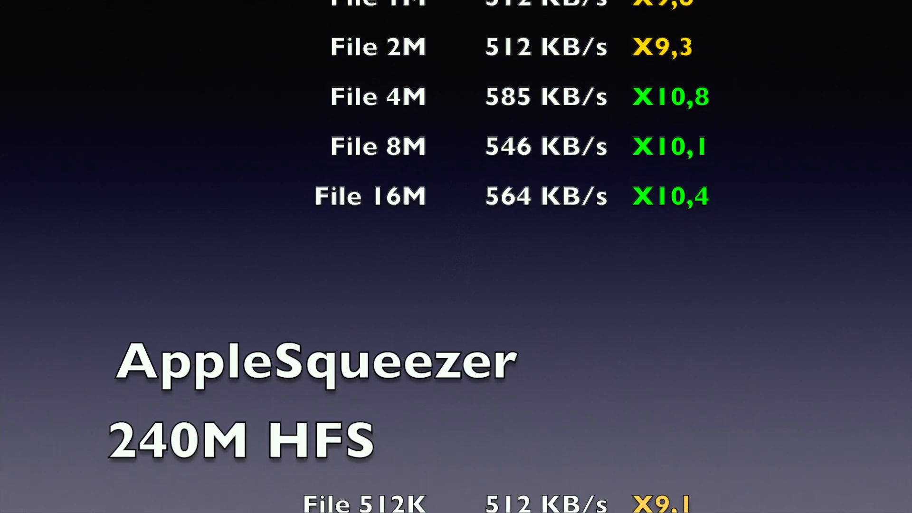